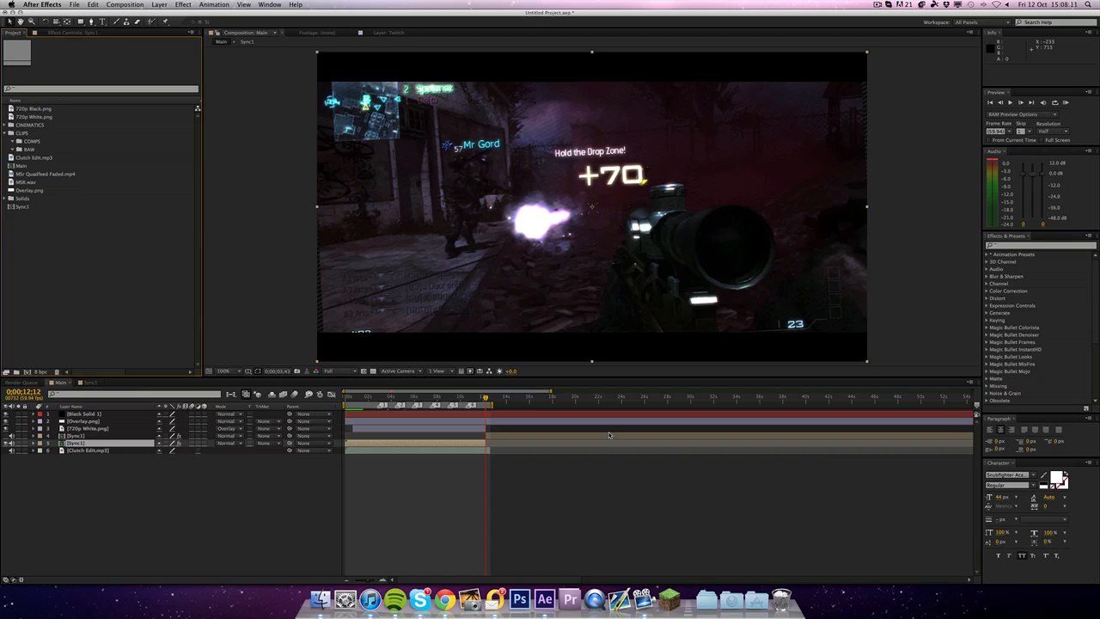
pyautogui.moveTo(593, 366)
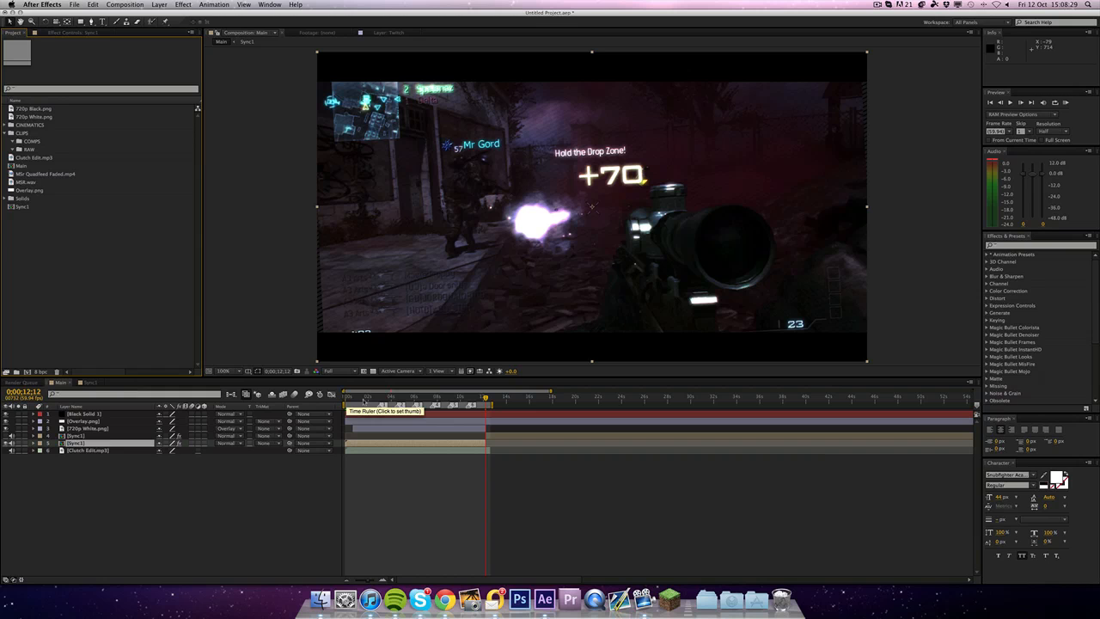
# - Review the example edit, then create a new composition named Tutorial for the music track
pyautogui.click(385, 399)
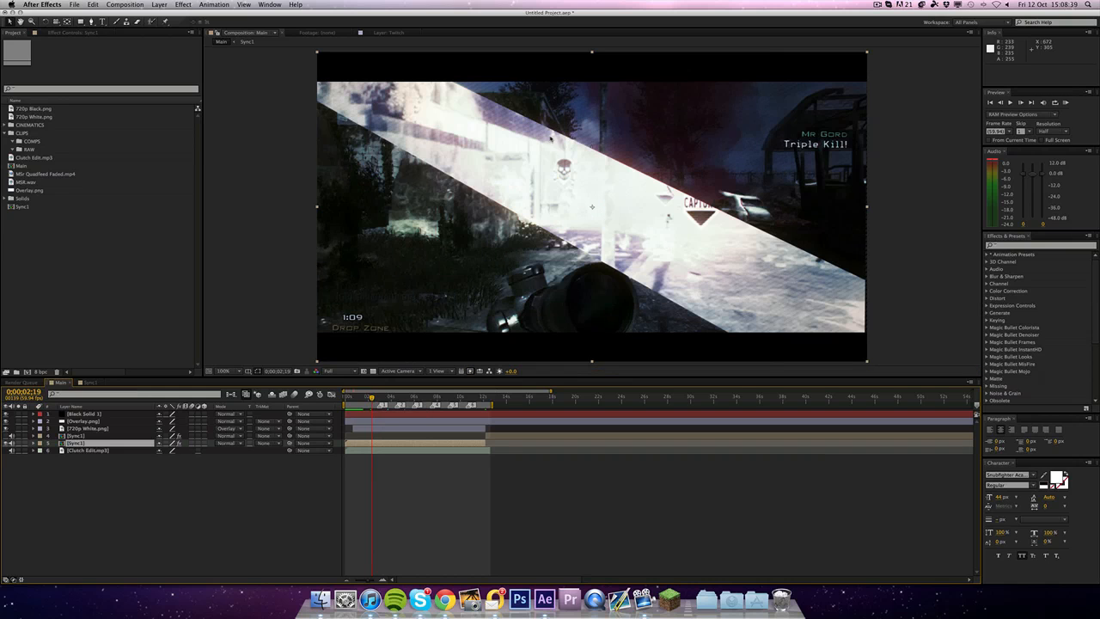
pyautogui.moveTo(241, 319)
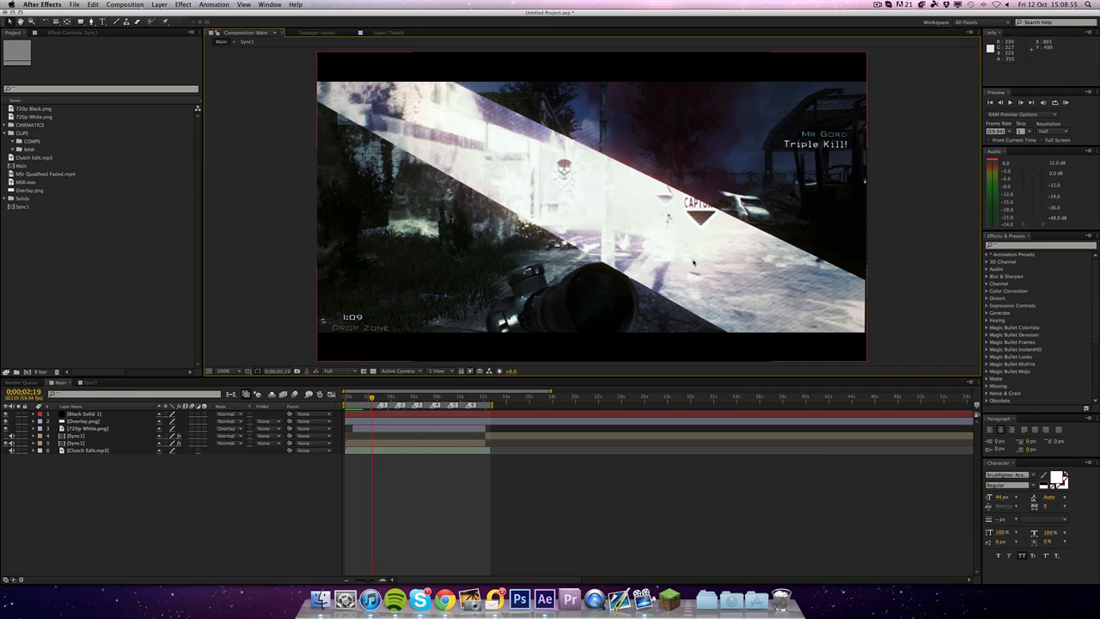
pyautogui.moveTo(1064, 103)
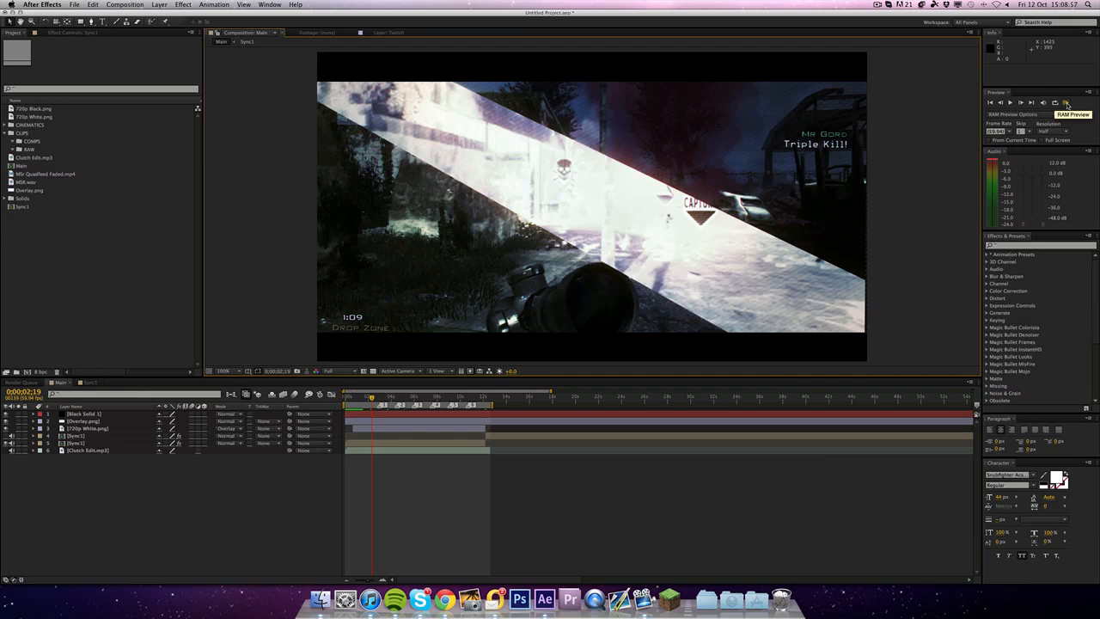
pyautogui.click(1064, 103)
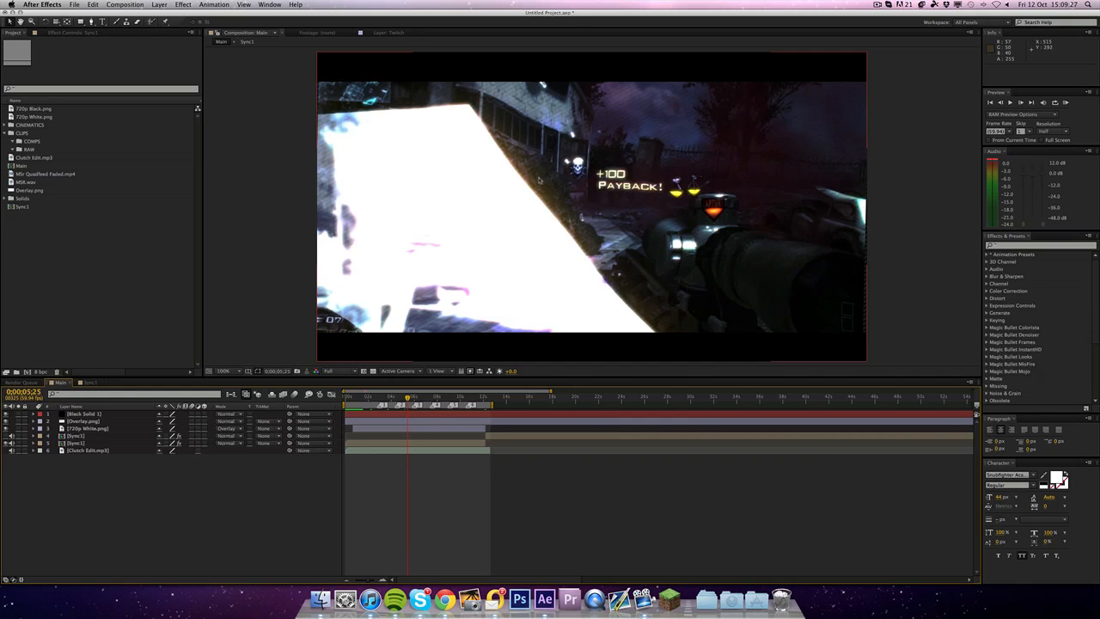
pyautogui.moveTo(358, 79)
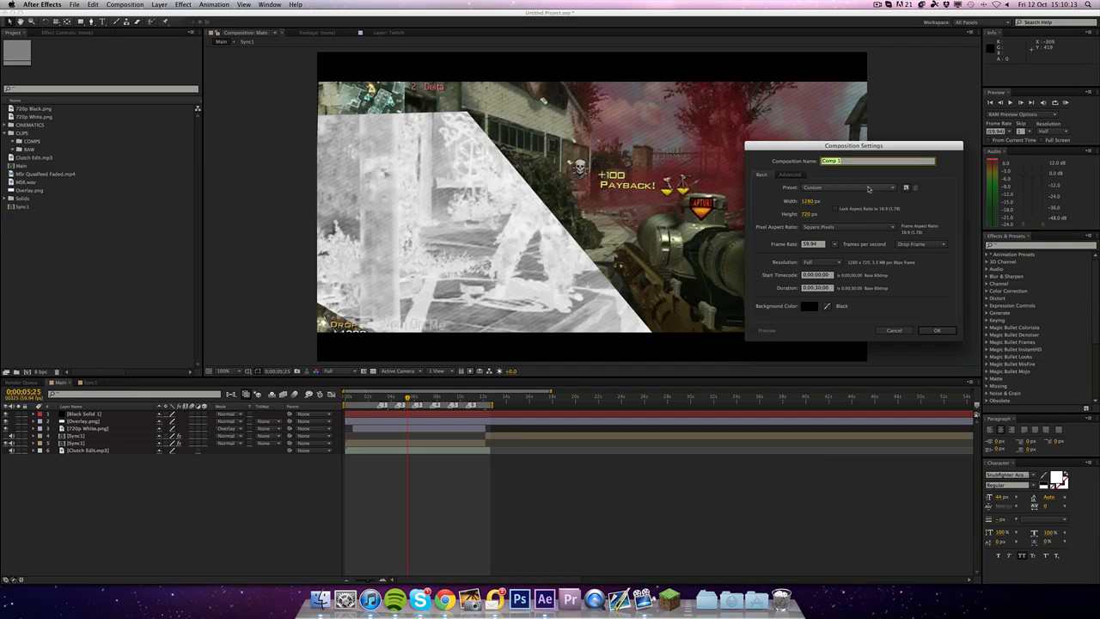
pyautogui.write('Tutorial')
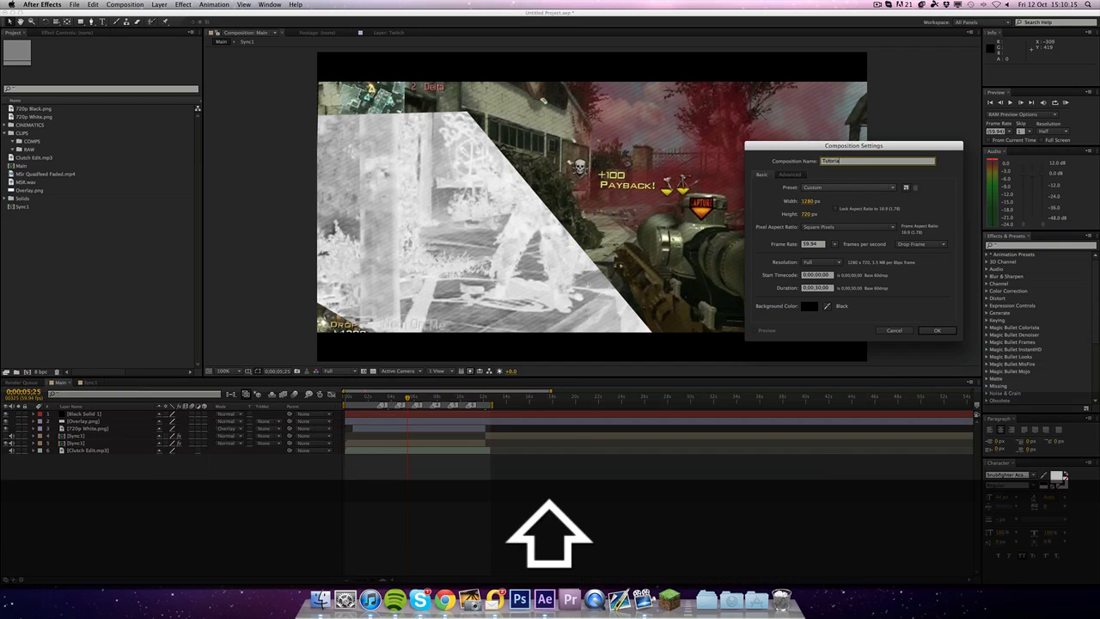
pyautogui.click(937, 330)
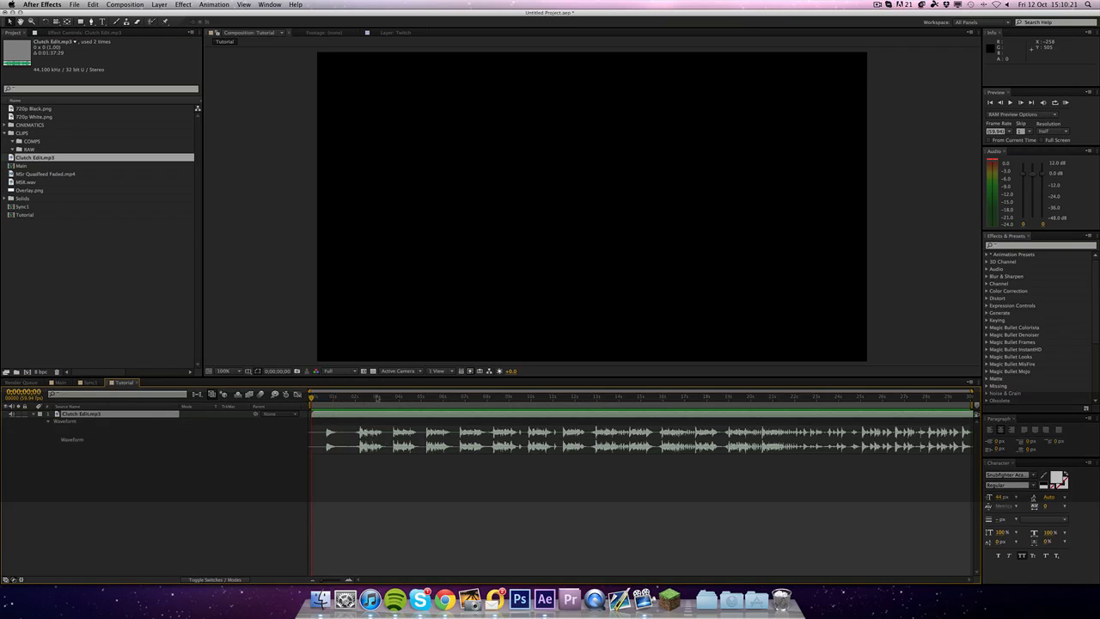
# - Listen through the music and drop markers on its beats
pyautogui.click(361, 395)
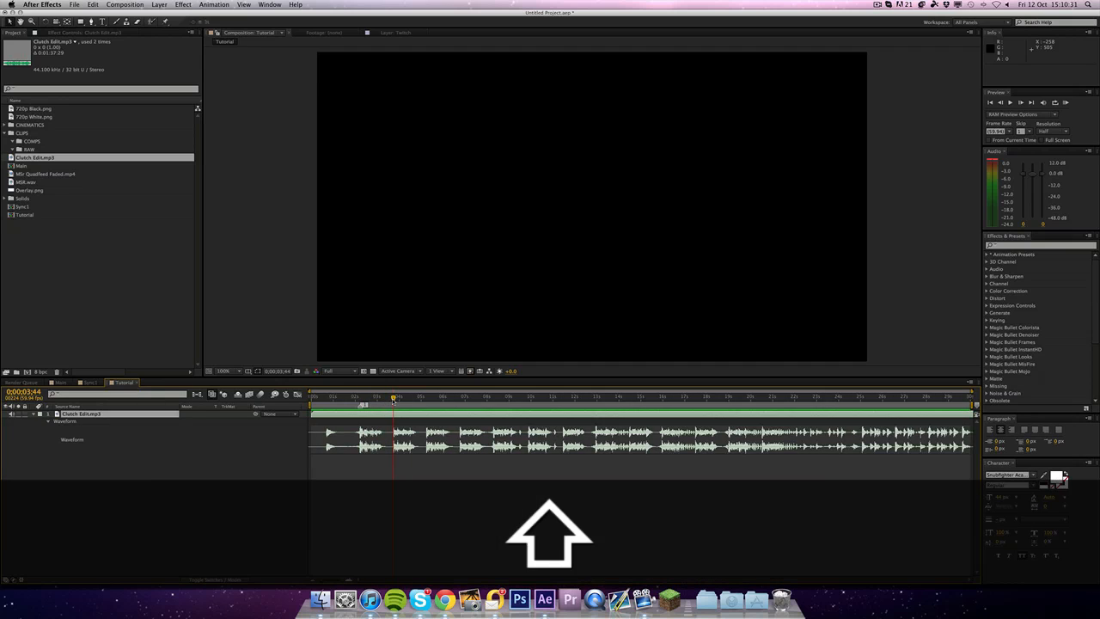
pyautogui.click(424, 399)
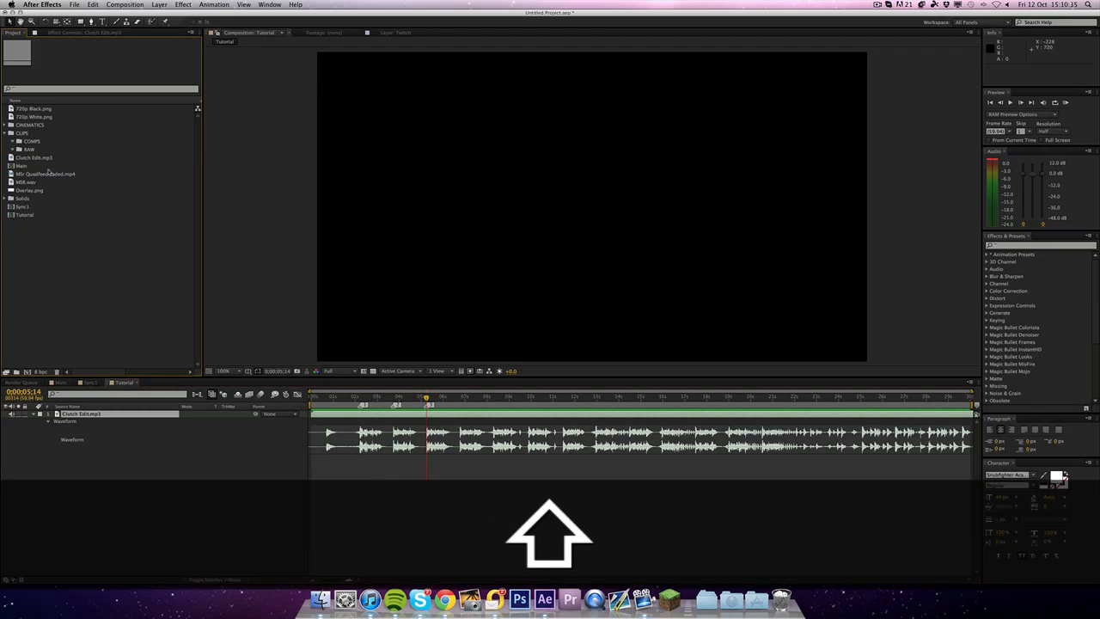
pyautogui.click(51, 173)
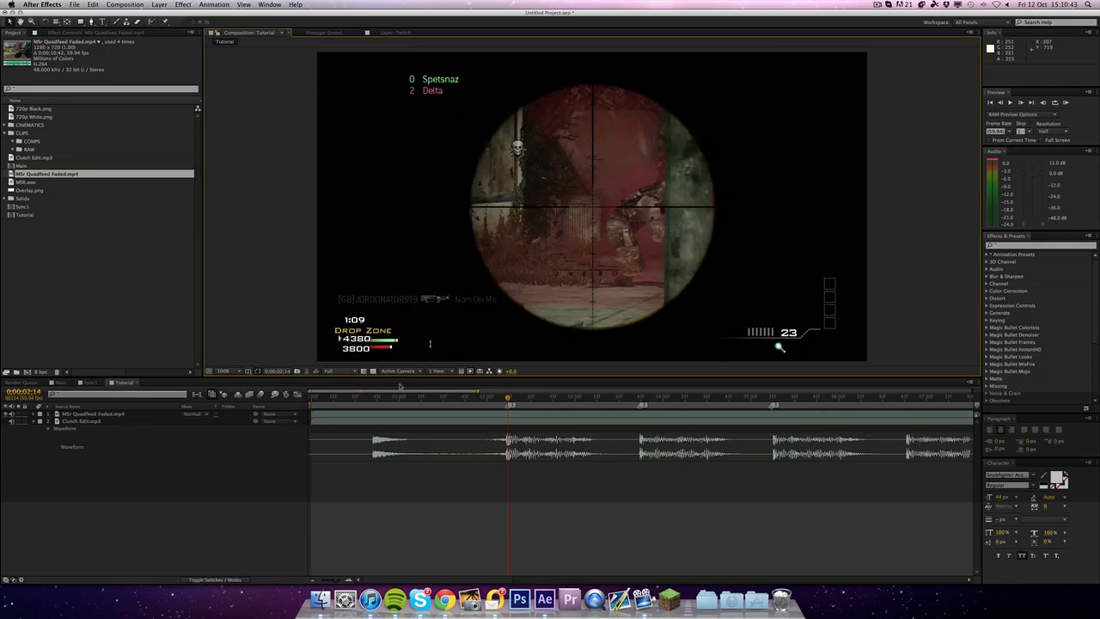
pyautogui.moveTo(268, 303)
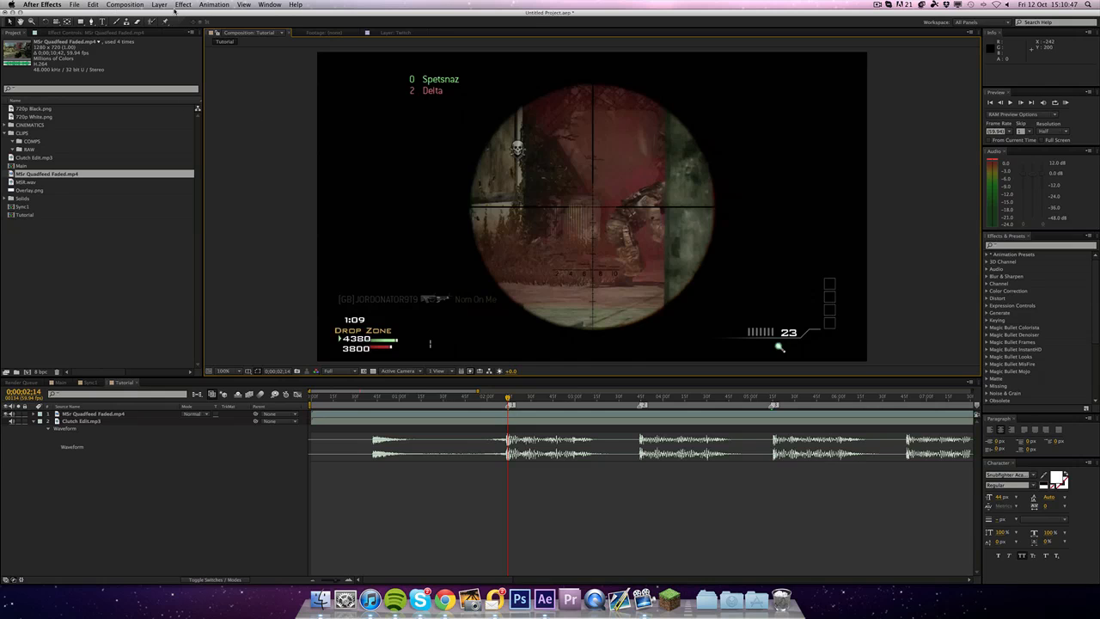
# - Add a new adjustment layer above the gameplay clip and rename it Green Magnify
pyautogui.click(155, 7)
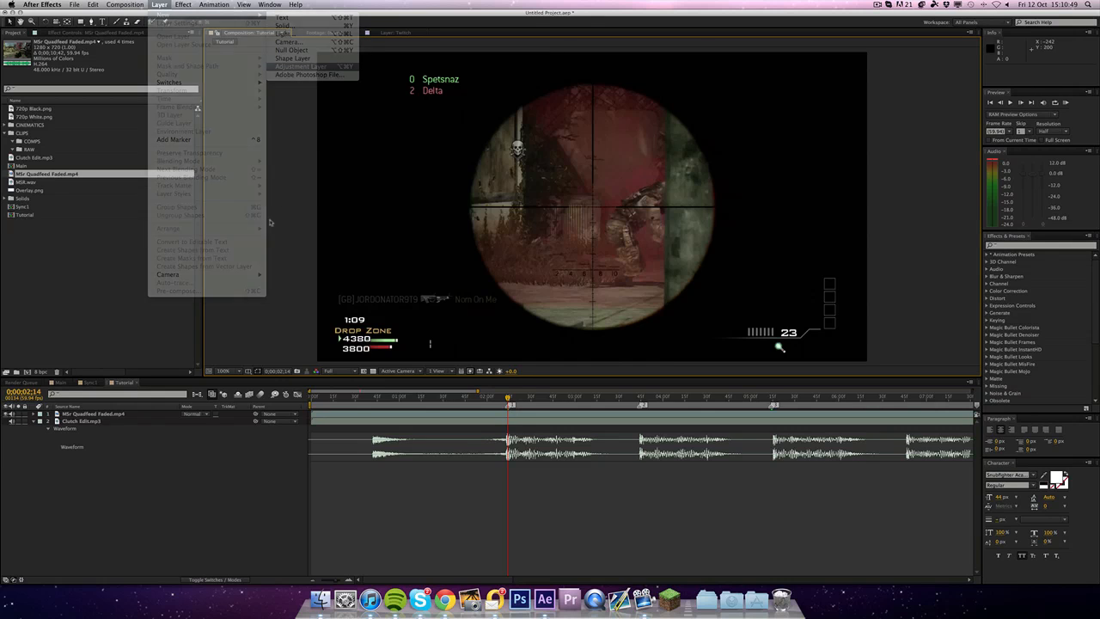
pyautogui.click(313, 63)
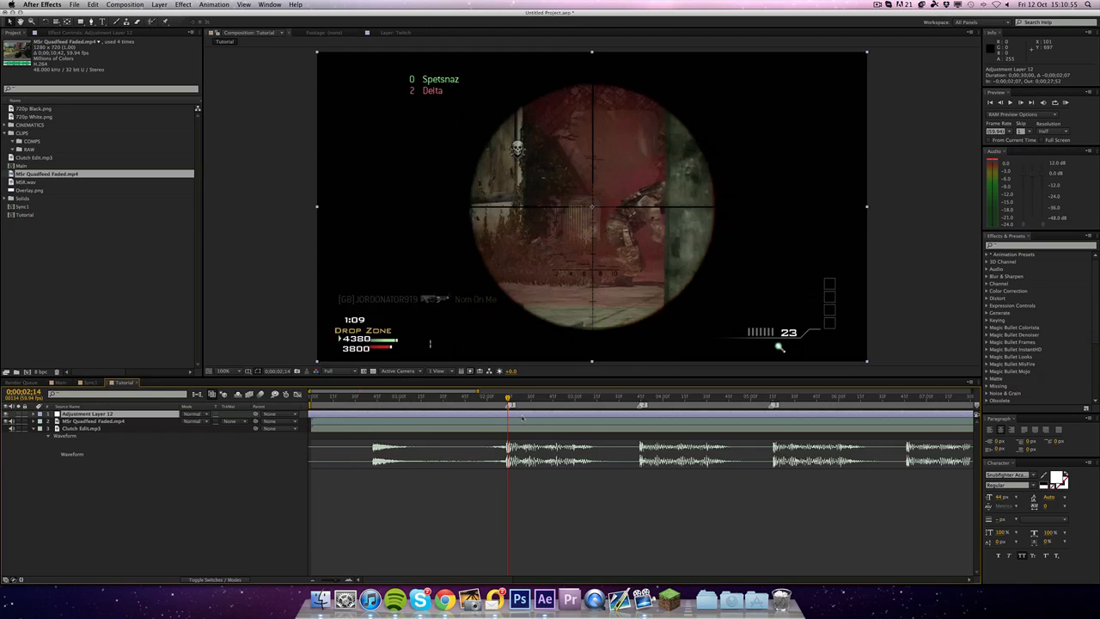
pyautogui.press('cmd+z')
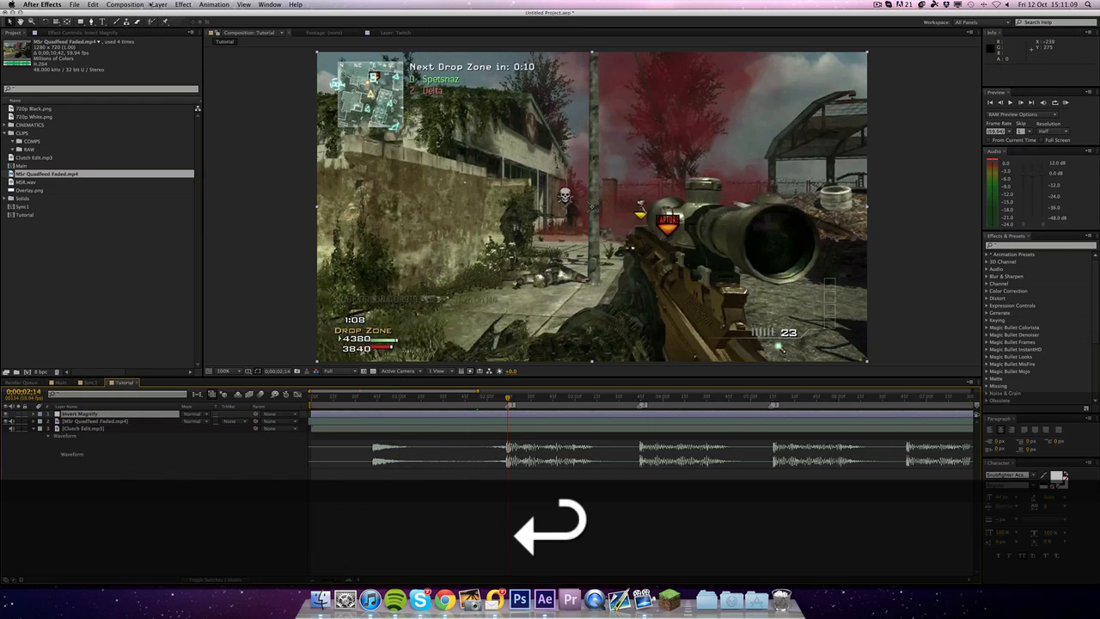
# - Apply a Magnify distort effect to the Green Magnify adjustment layer
pyautogui.click(185, 7)
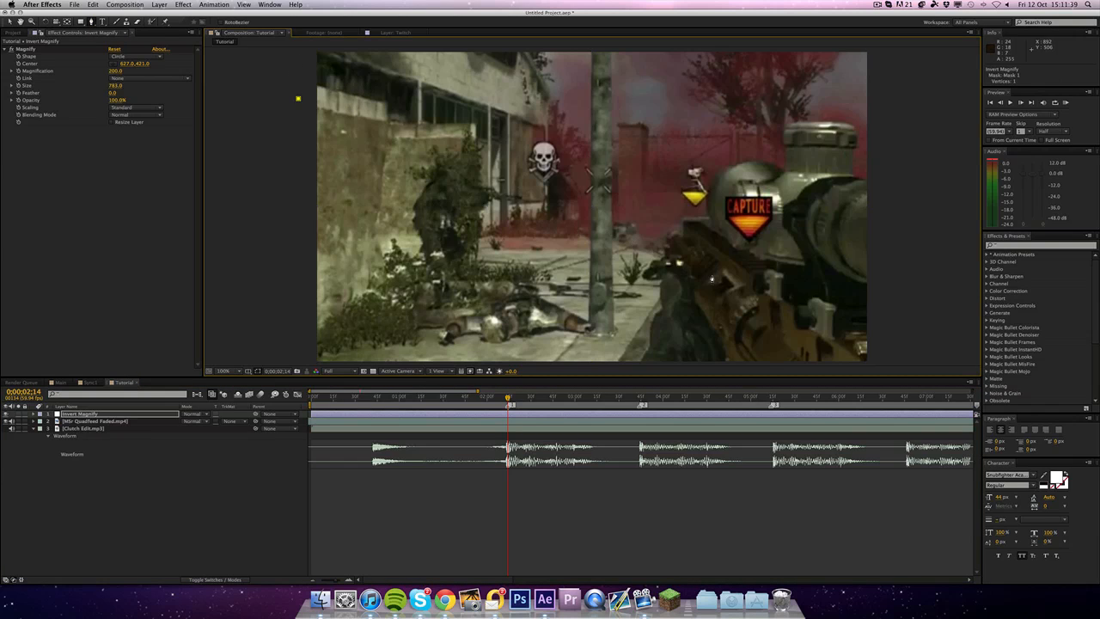
# - Draw and close a diagonal pen mask across the upper-right of the adjustment layer
pyautogui.moveTo(299, 98); pyautogui.dragTo(892, 330)
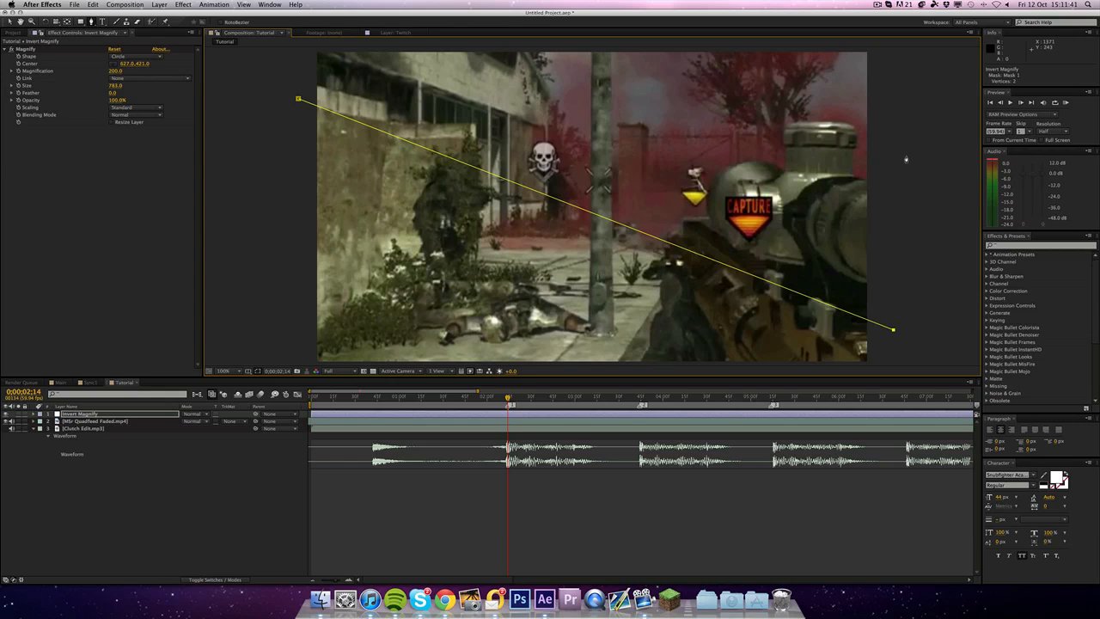
pyautogui.moveTo(894, 330); pyautogui.dragTo(907, 103)
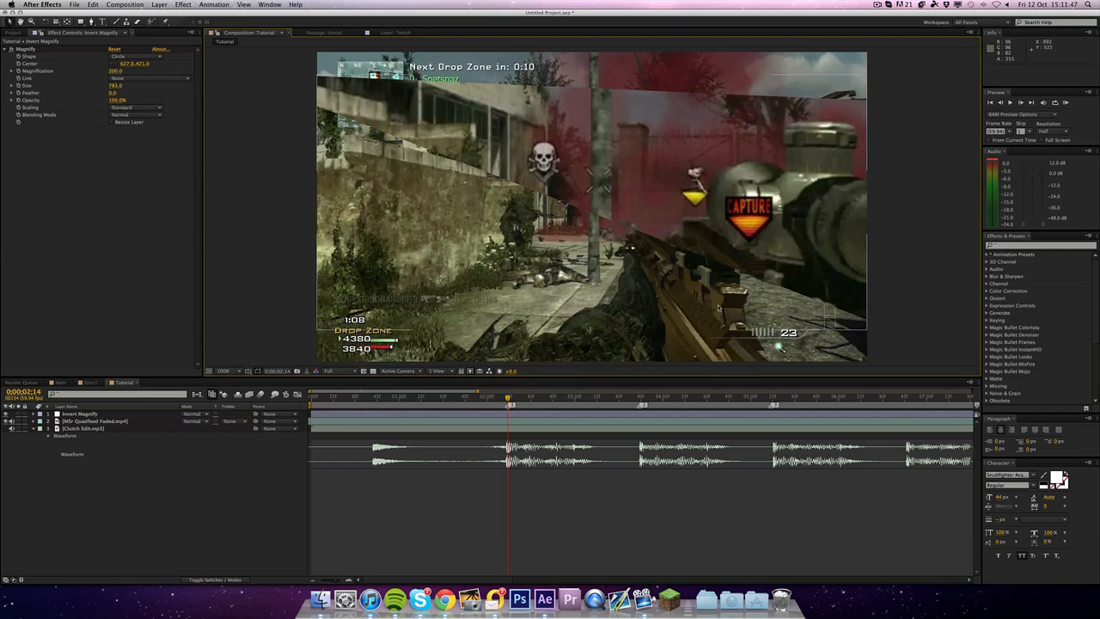
pyautogui.moveTo(870, 176)
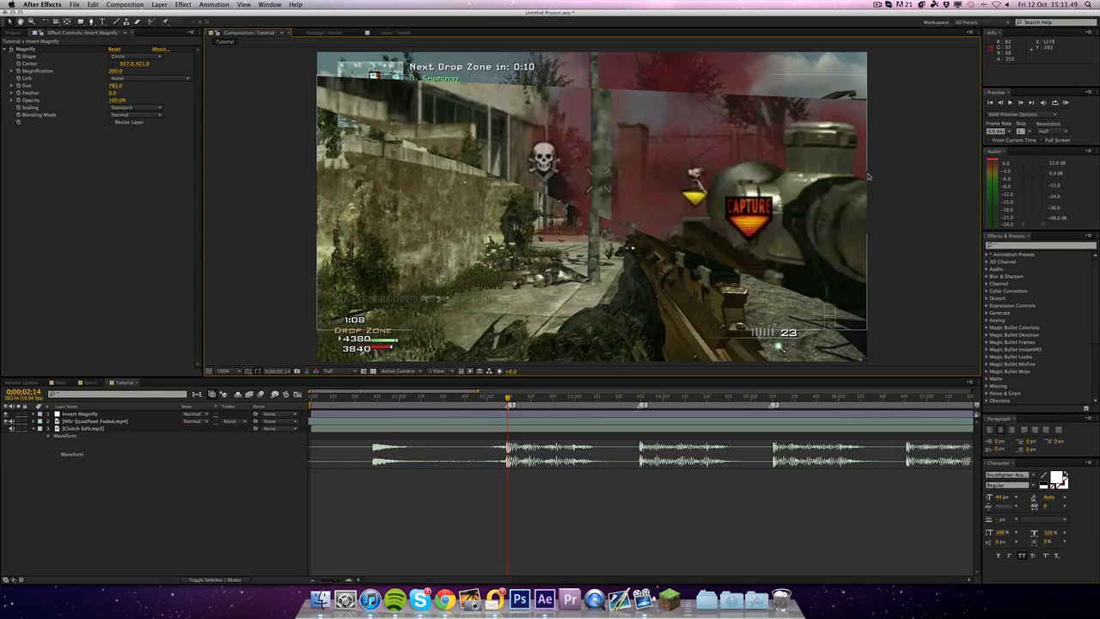
pyautogui.click(78, 412)
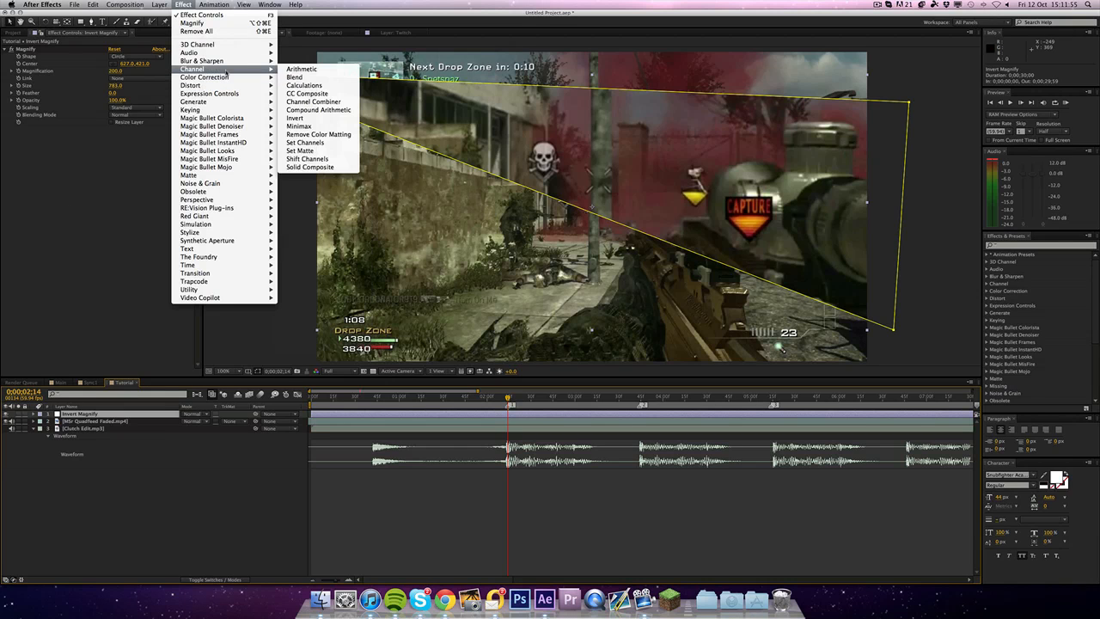
pyautogui.moveTo(296, 117)
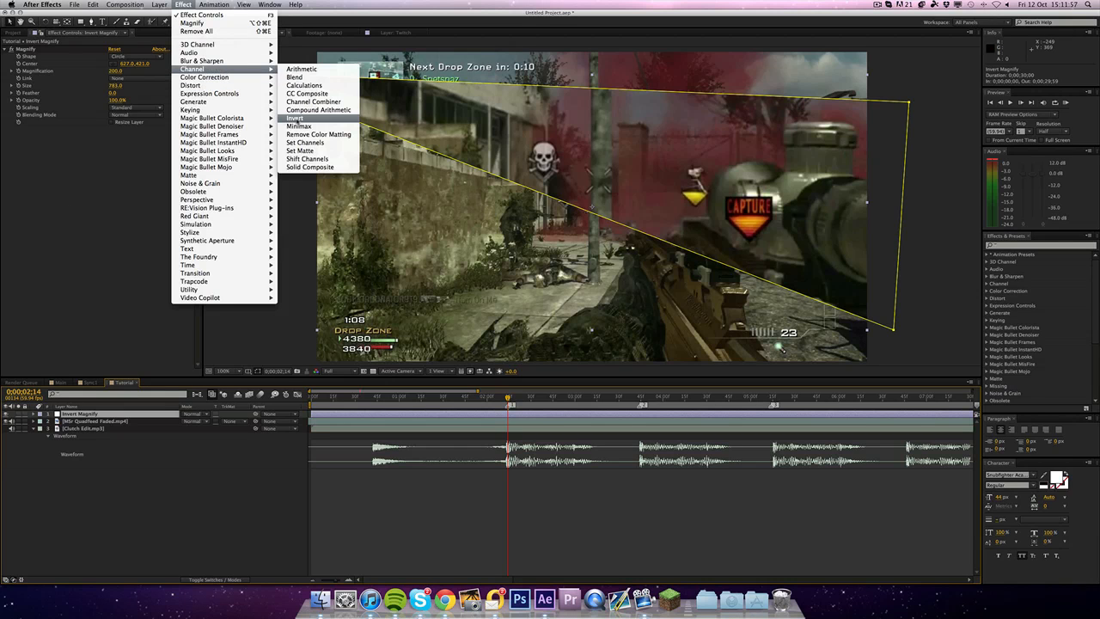
# - Apply an Invert effect to the masked wedge and switch its Channel to a pale washed-out option
pyautogui.click(296, 117)
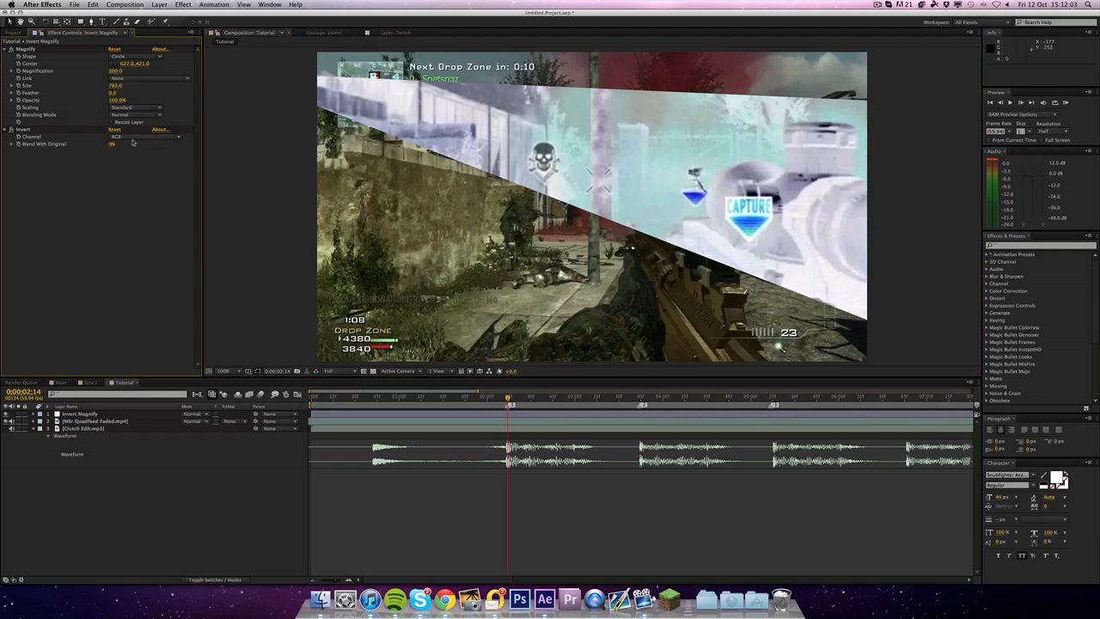
pyautogui.click(144, 138)
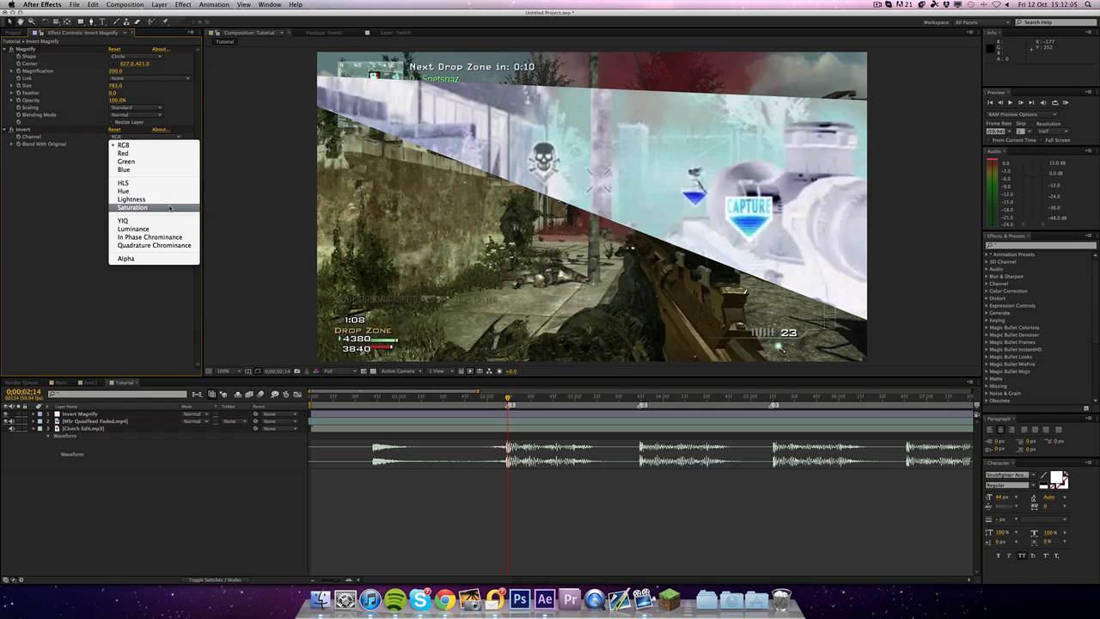
pyautogui.click(131, 207)
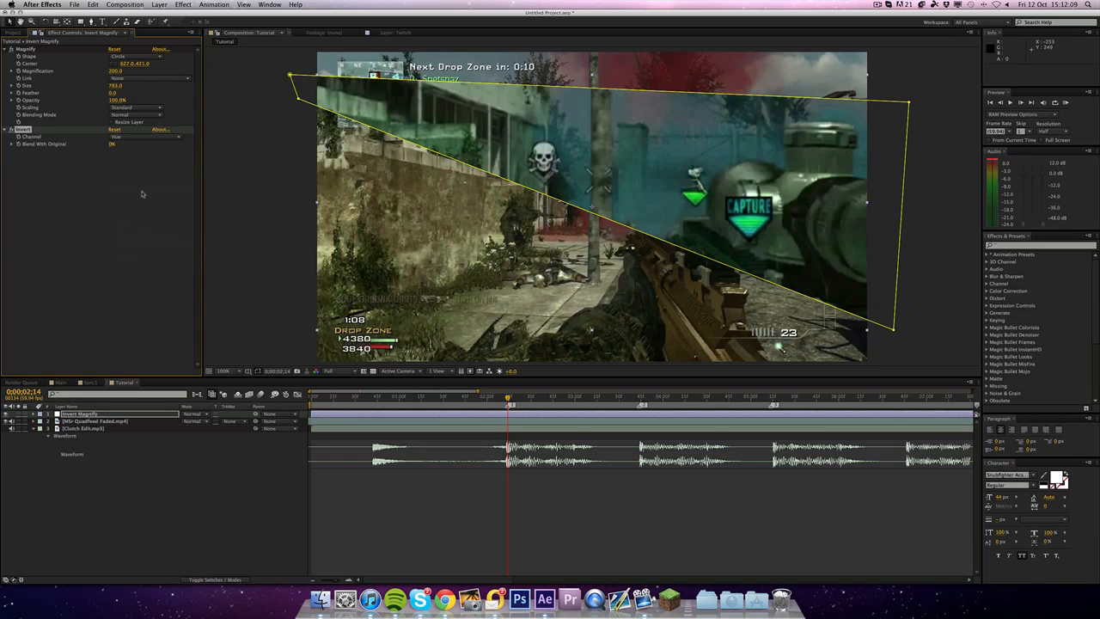
pyautogui.click(146, 138)
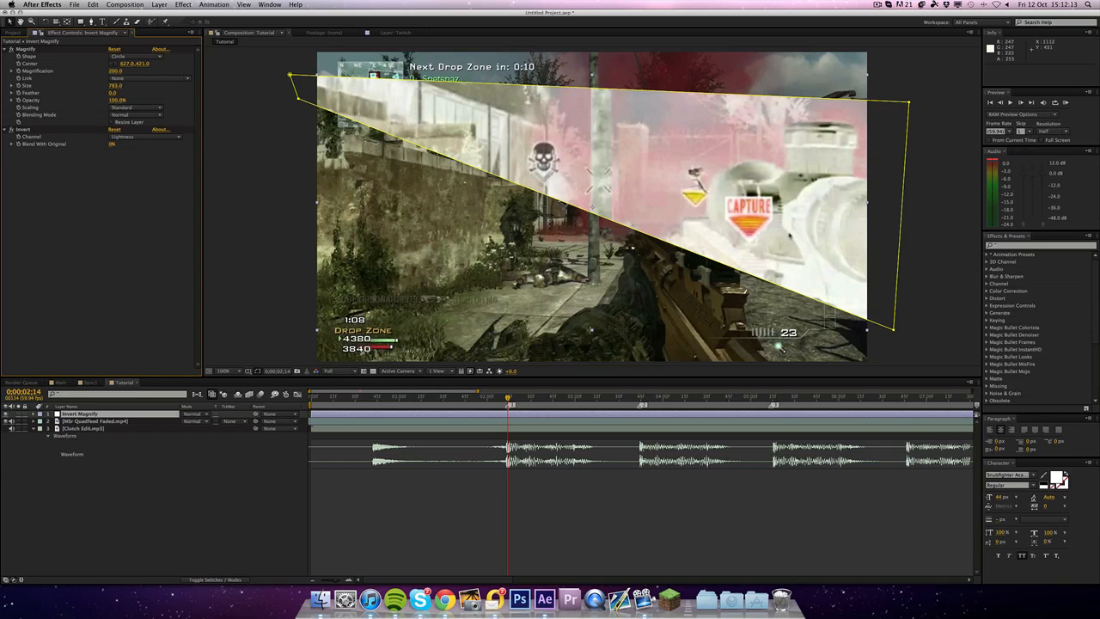
pyautogui.click(144, 137)
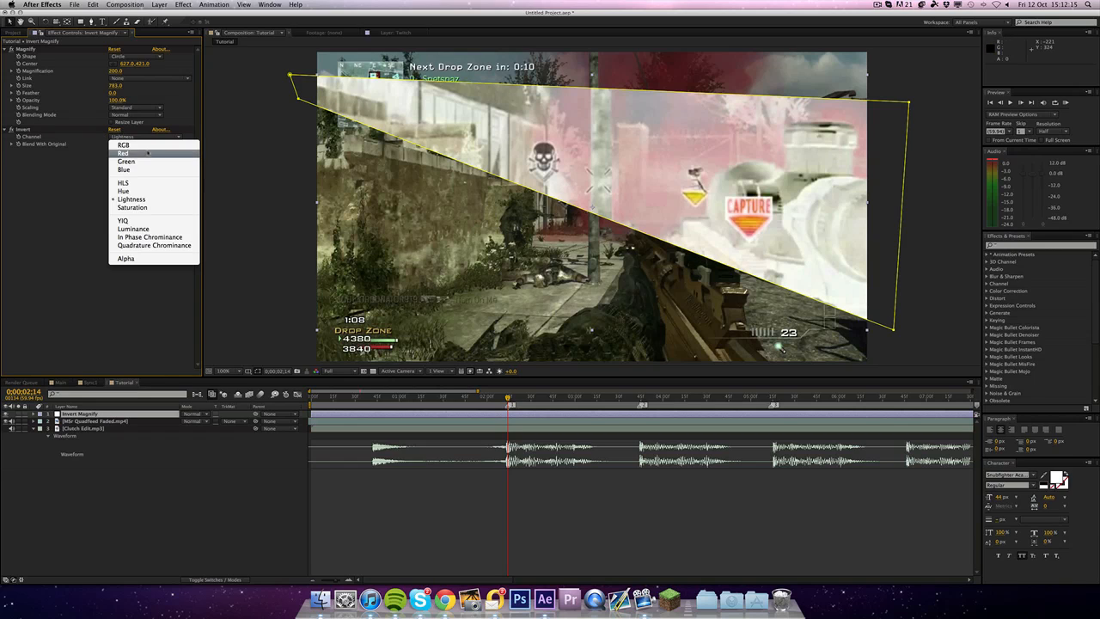
pyautogui.click(117, 146)
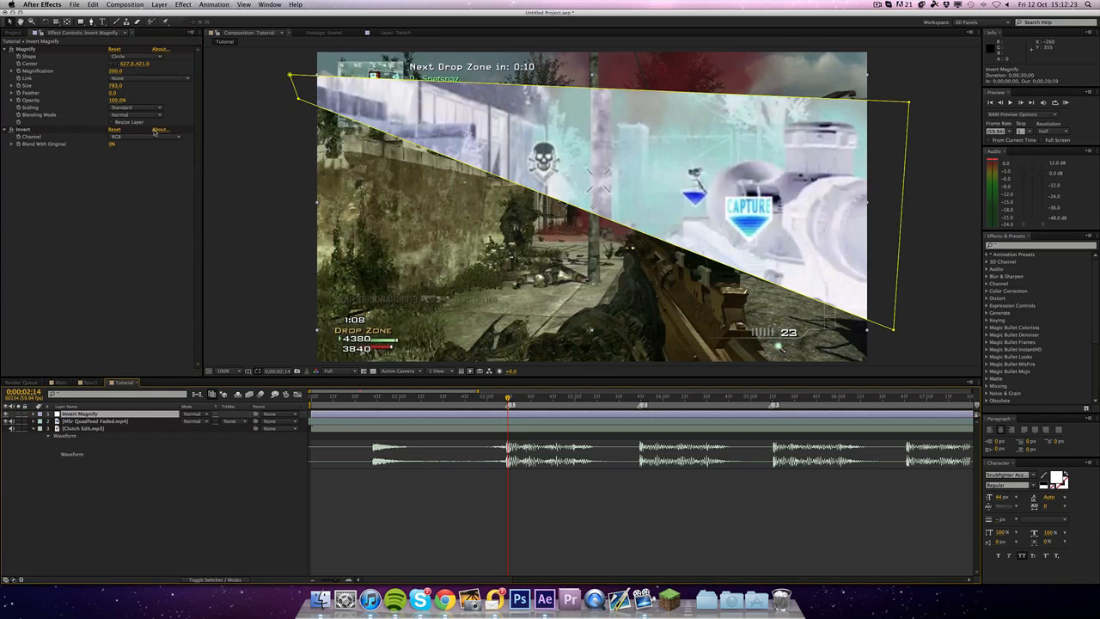
pyautogui.click(185, 7)
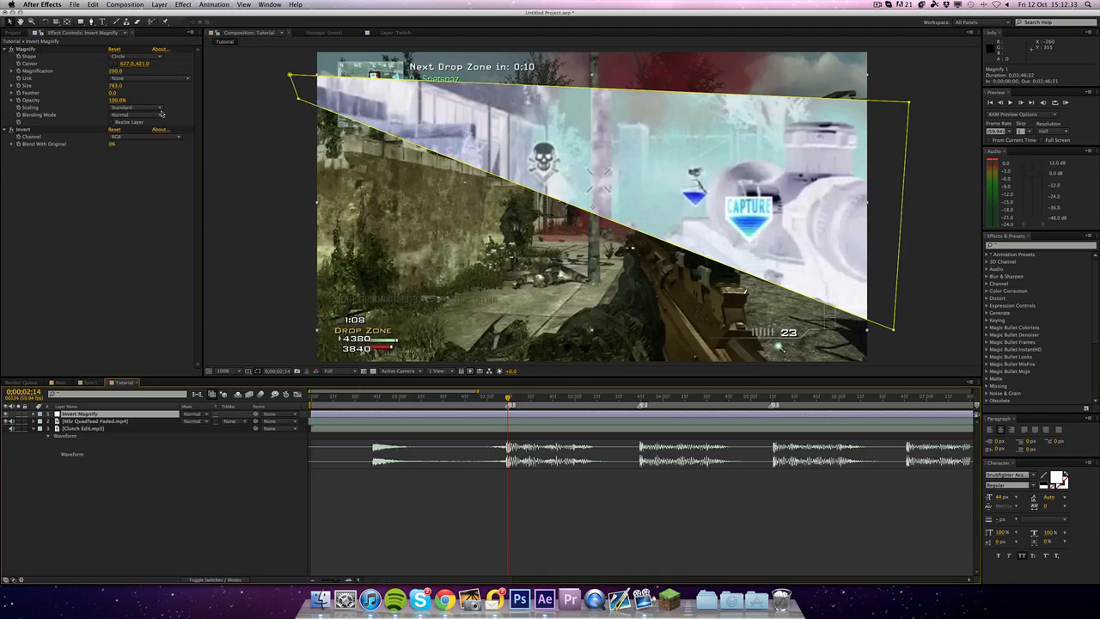
# - Add a Black & White colour-correction effect with Tint enabled on the masked wedge
pyautogui.click(178, 7)
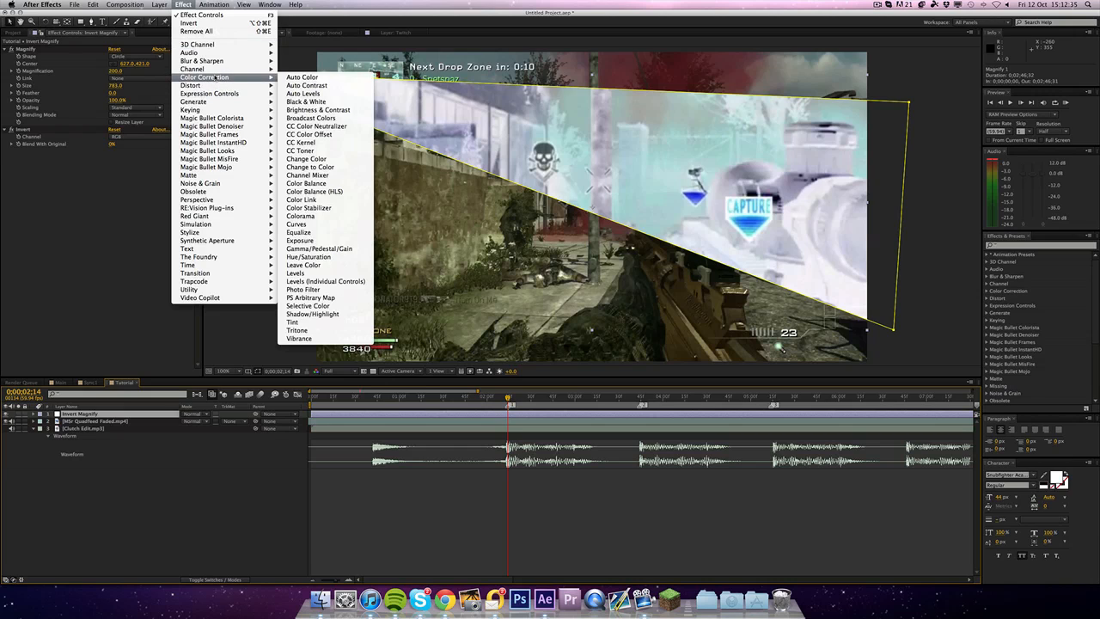
pyautogui.moveTo(210, 93)
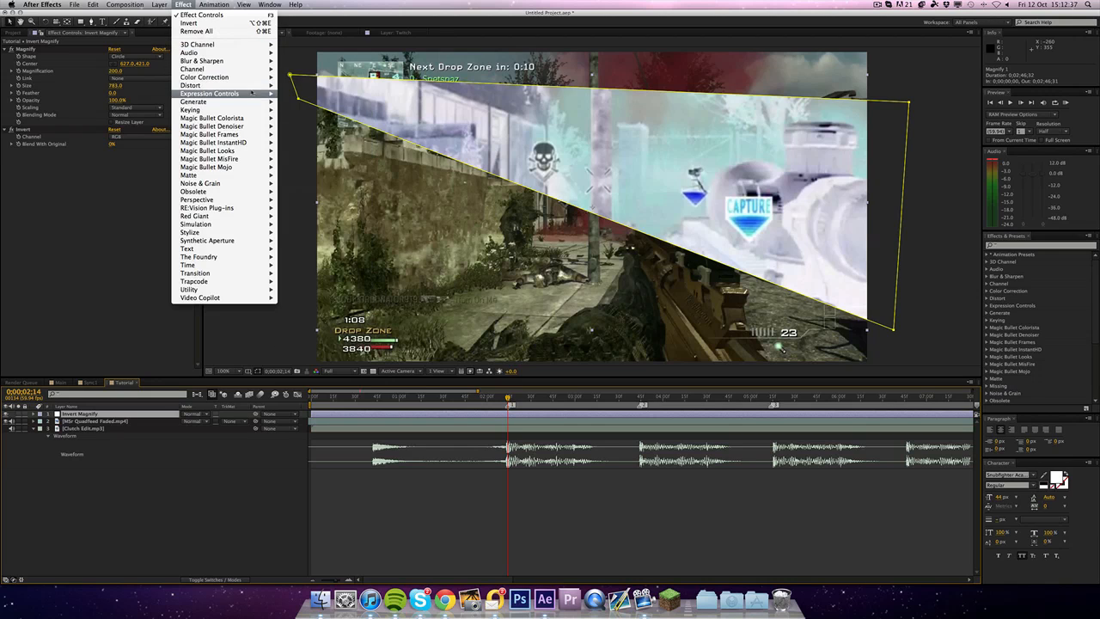
pyautogui.moveTo(197, 78)
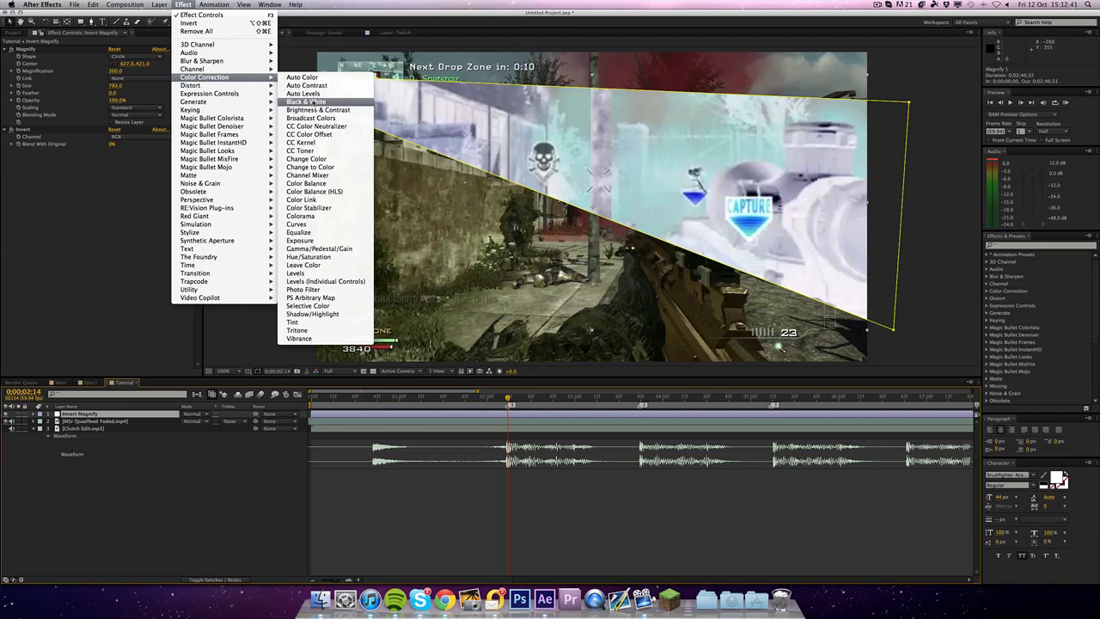
pyautogui.click(306, 101)
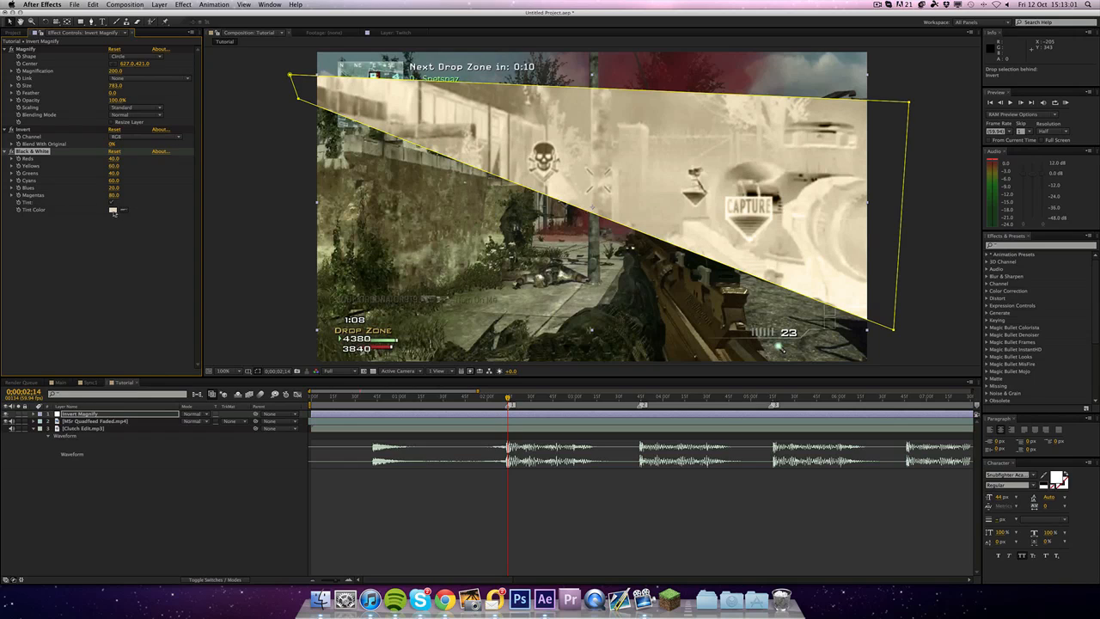
# - Try yellow and red Tint Color swatches, ending on a neutral grey-white tint
pyautogui.click(112, 210)
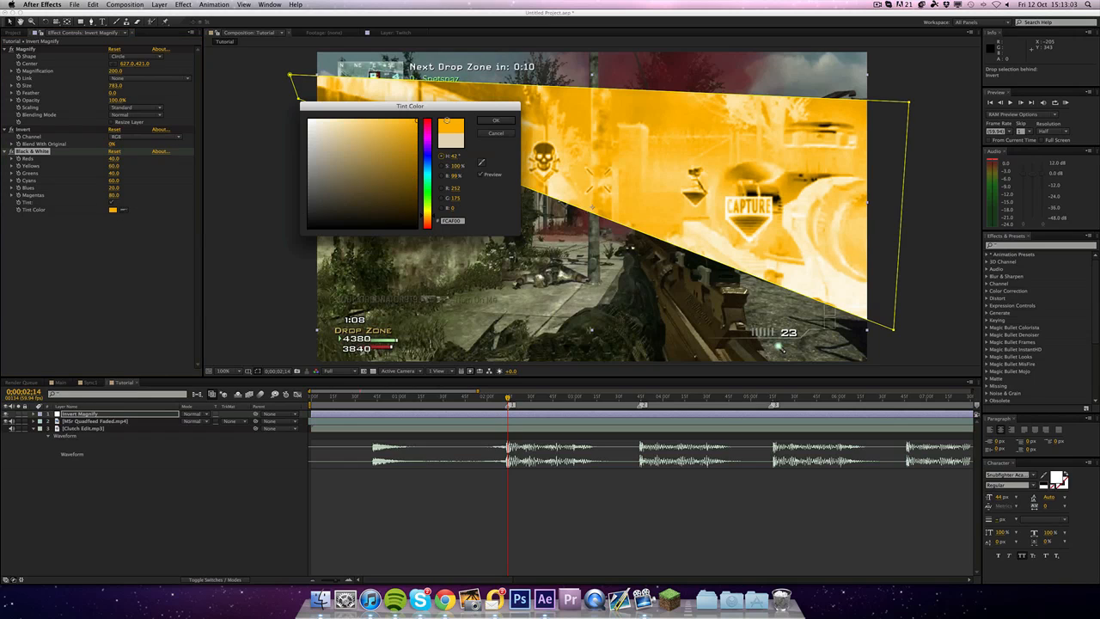
pyautogui.click(429, 120)
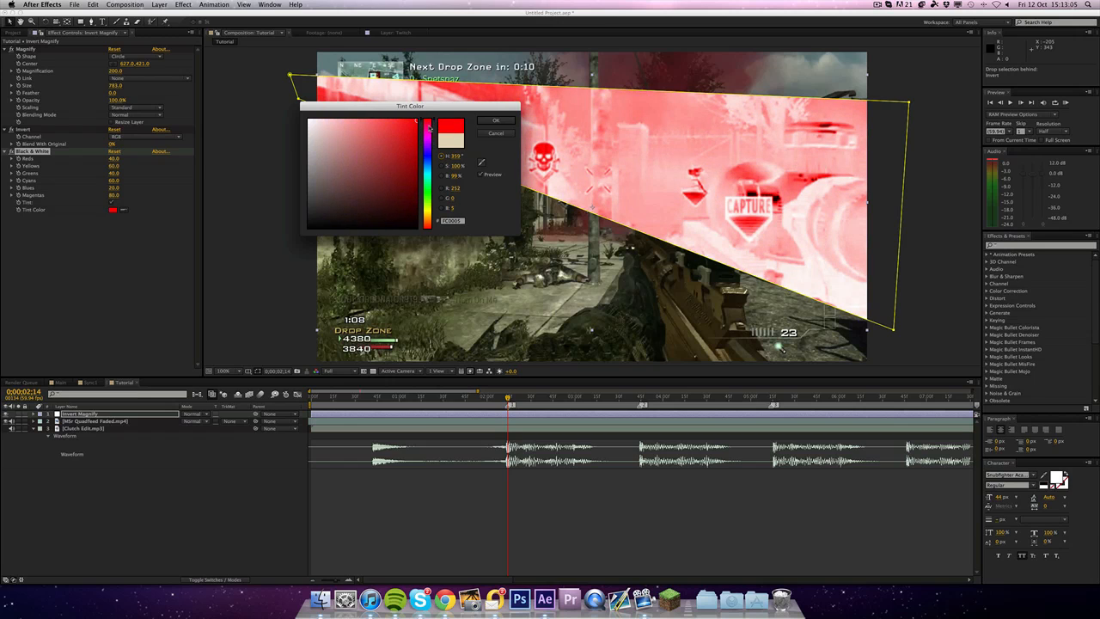
pyautogui.click(430, 196)
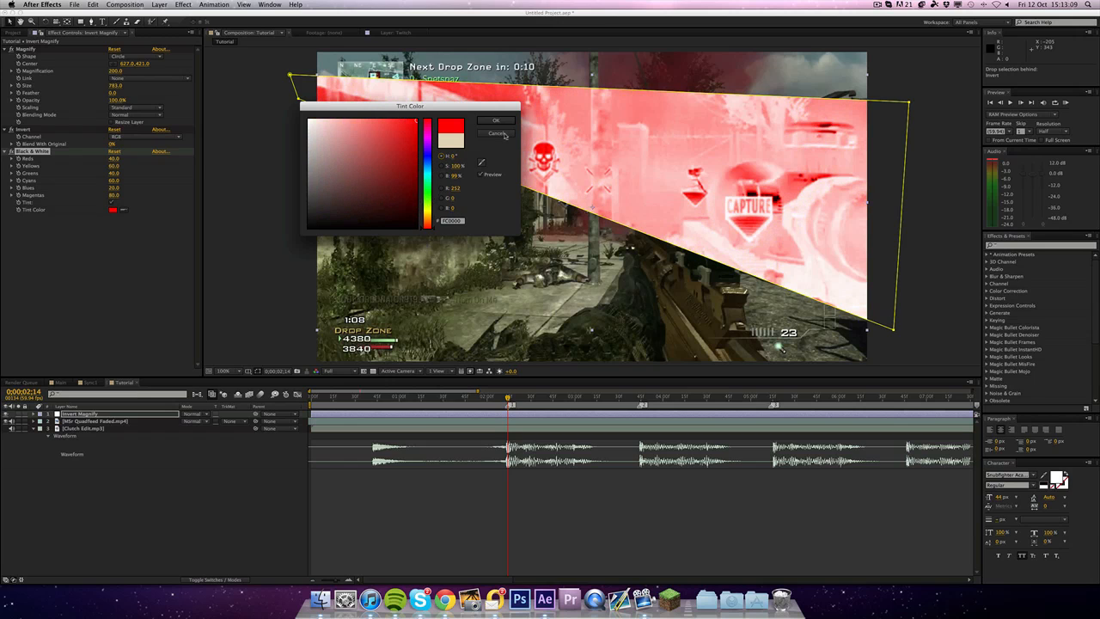
pyautogui.click(495, 120)
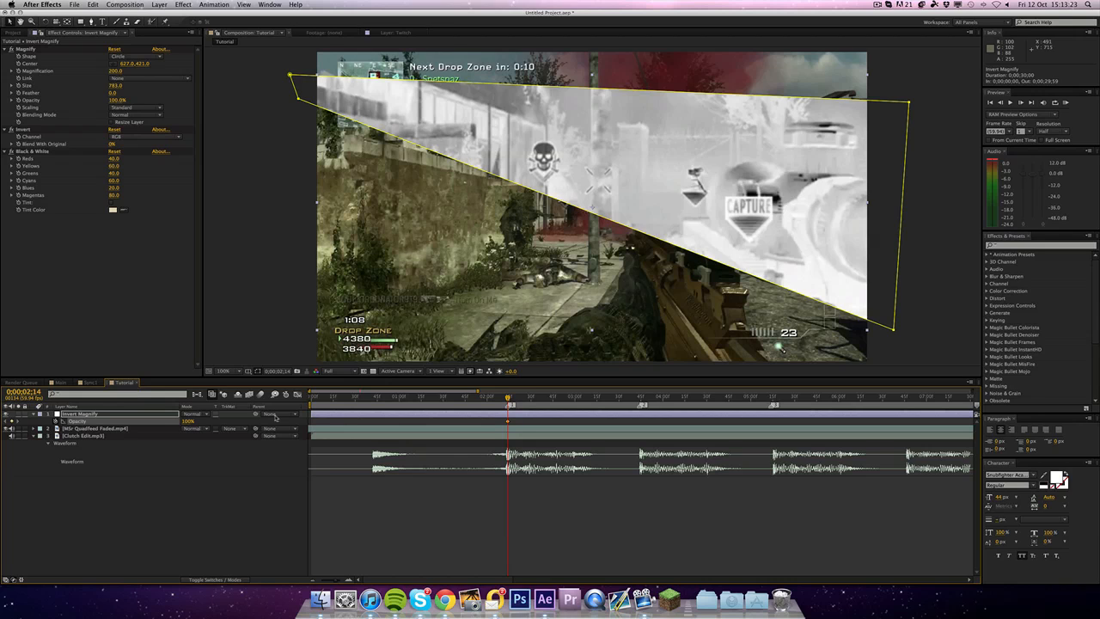
# - Rename the adjustment layer, move to the next beat and copy its wedge mask shape
pyautogui.press('cmd+left')
pyautogui.write('0')
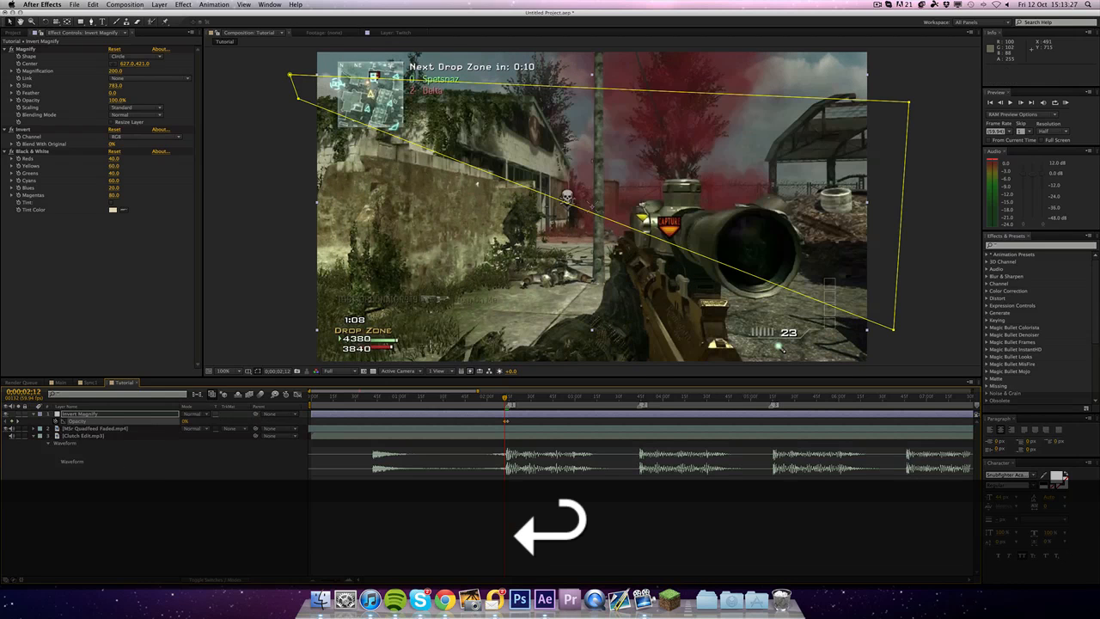
pyautogui.press('cmd+Right')
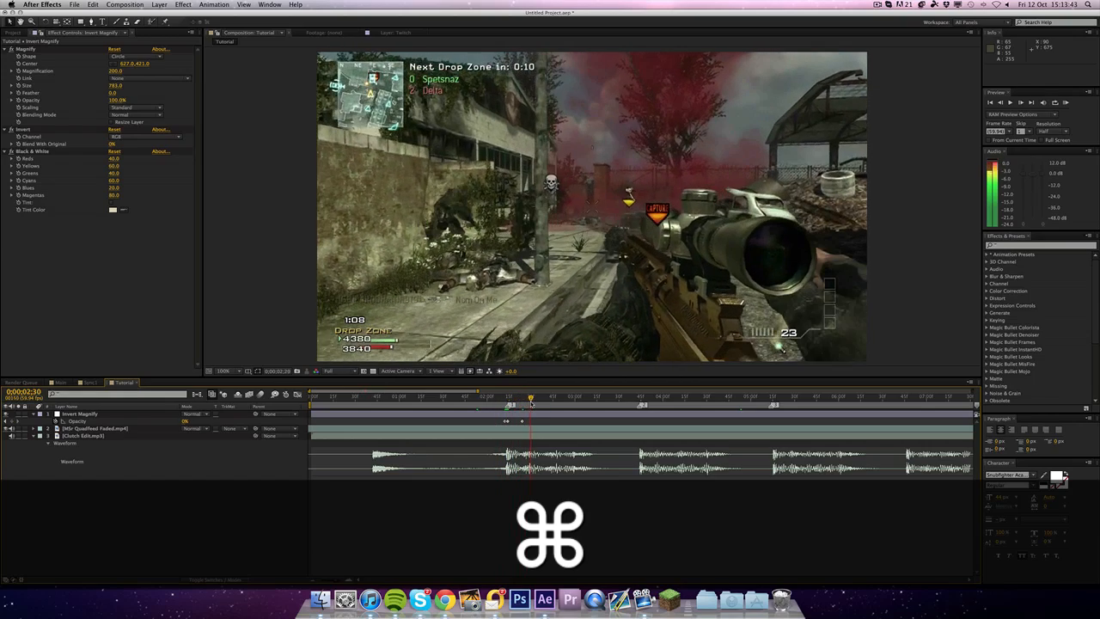
pyautogui.moveTo(529, 395); pyautogui.dragTo(464, 396)
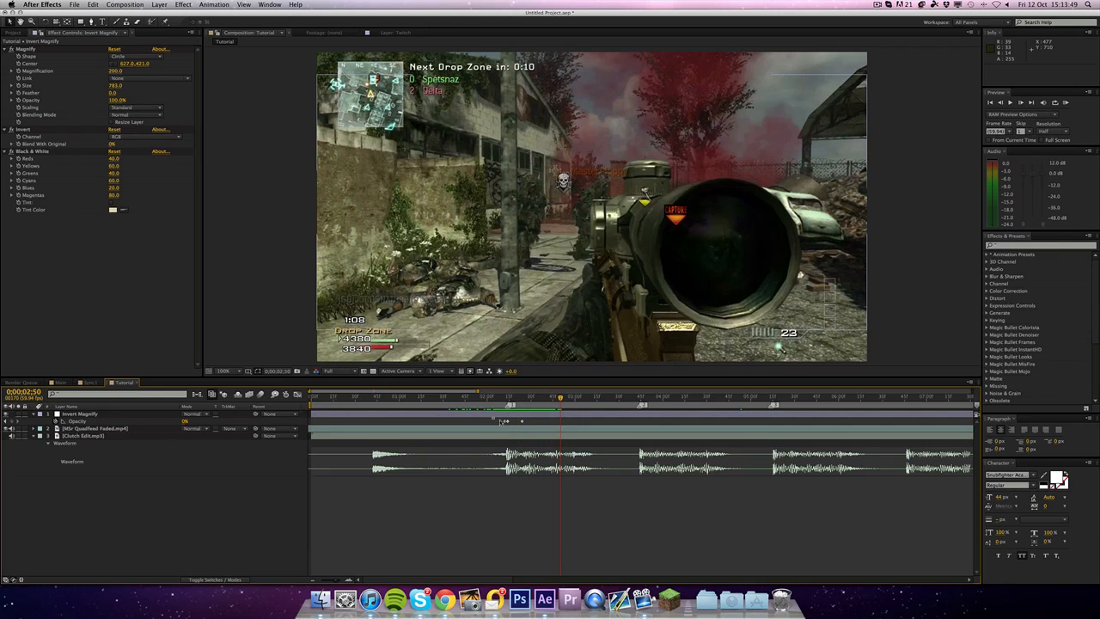
pyautogui.press('cmd+c')
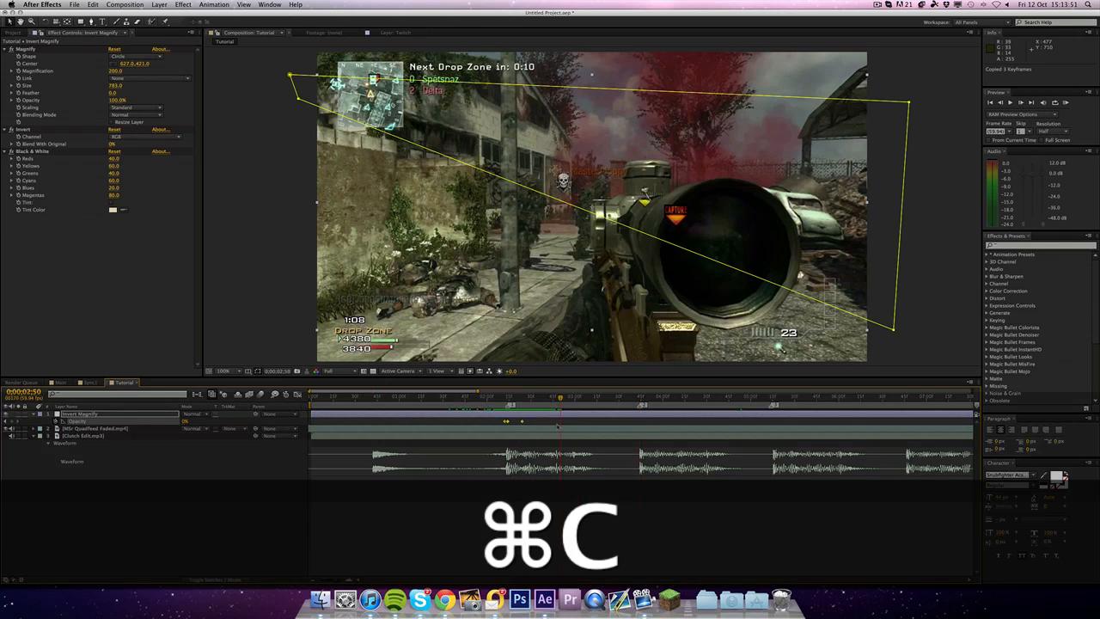
pyautogui.press('cmd+left')
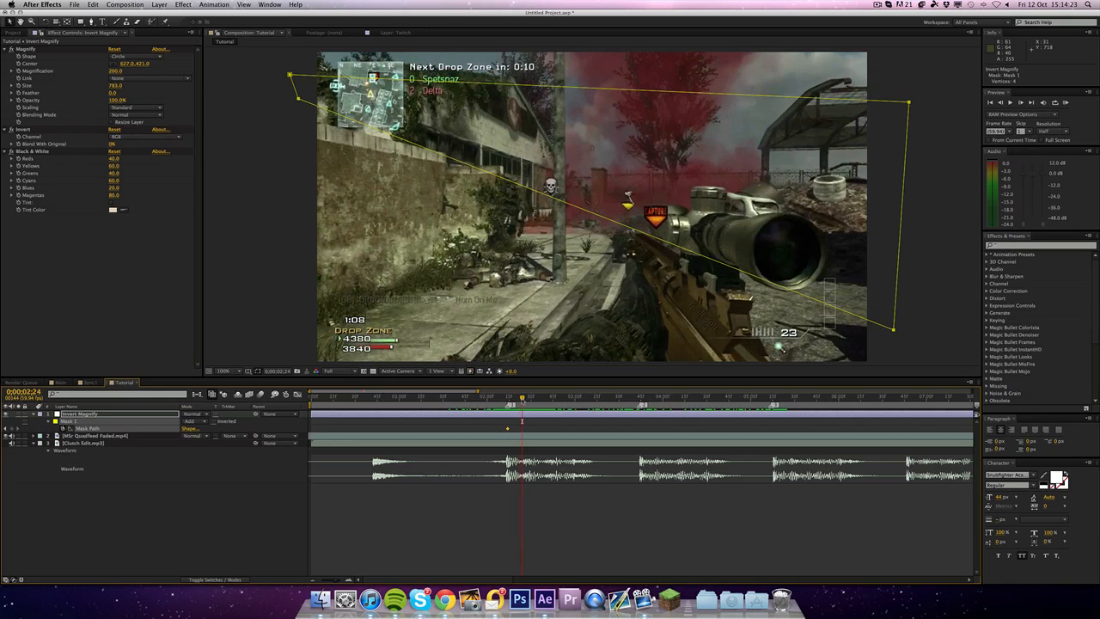
pyautogui.moveTo(9, 433)
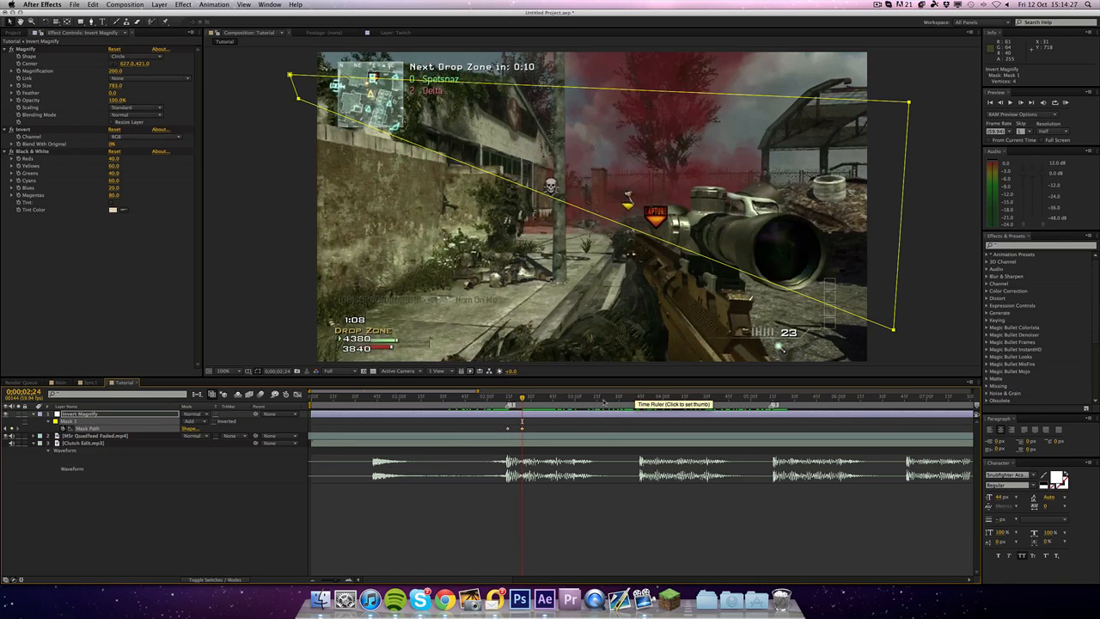
# - Keyframe the wedge mask across several beats, reshaping it around the rifle scope and previewing the sweep
pyautogui.click(643, 405)
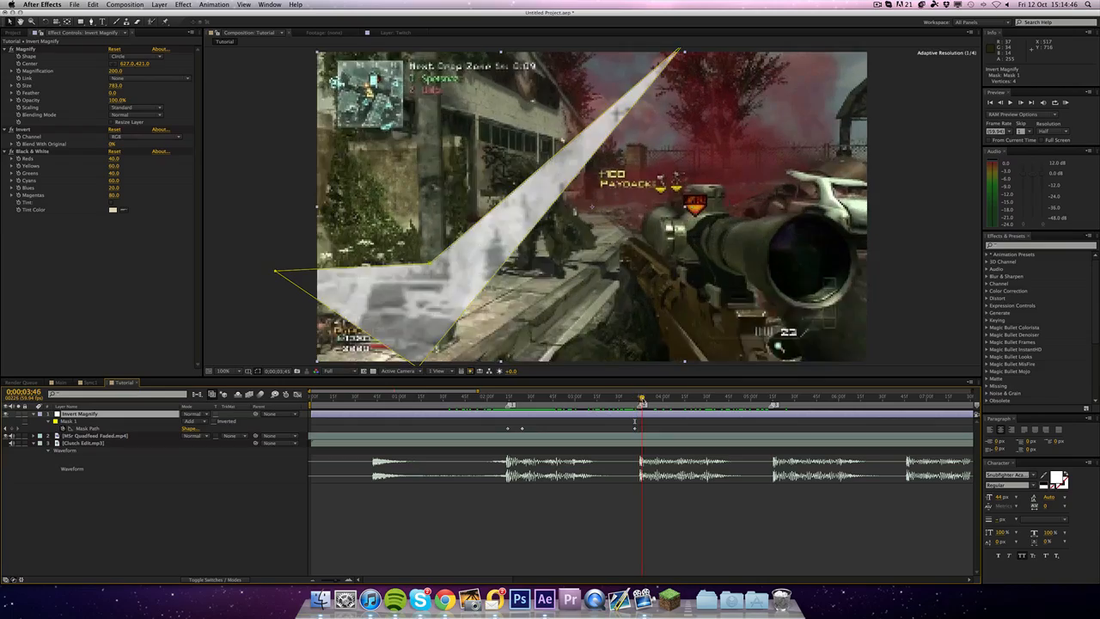
pyautogui.click(507, 395)
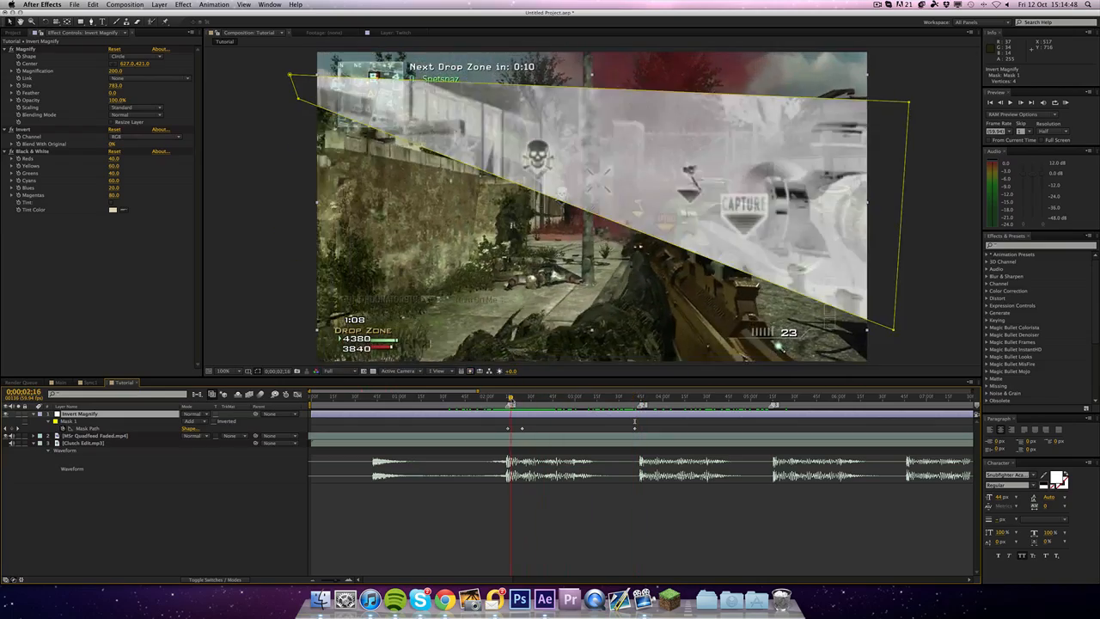
pyautogui.click(577, 396)
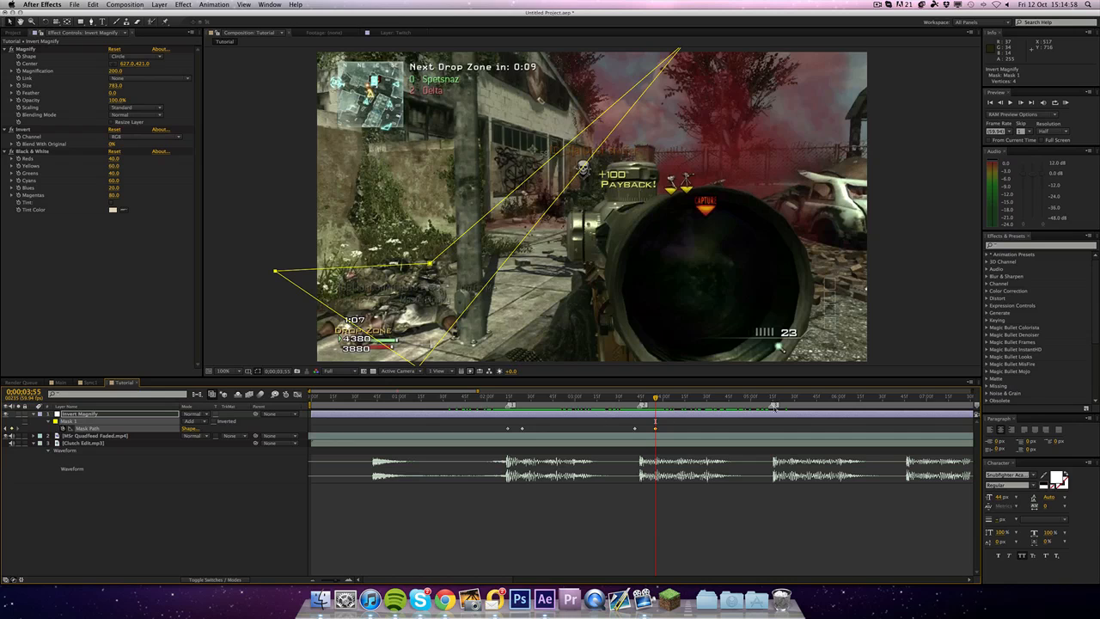
pyautogui.click(763, 401)
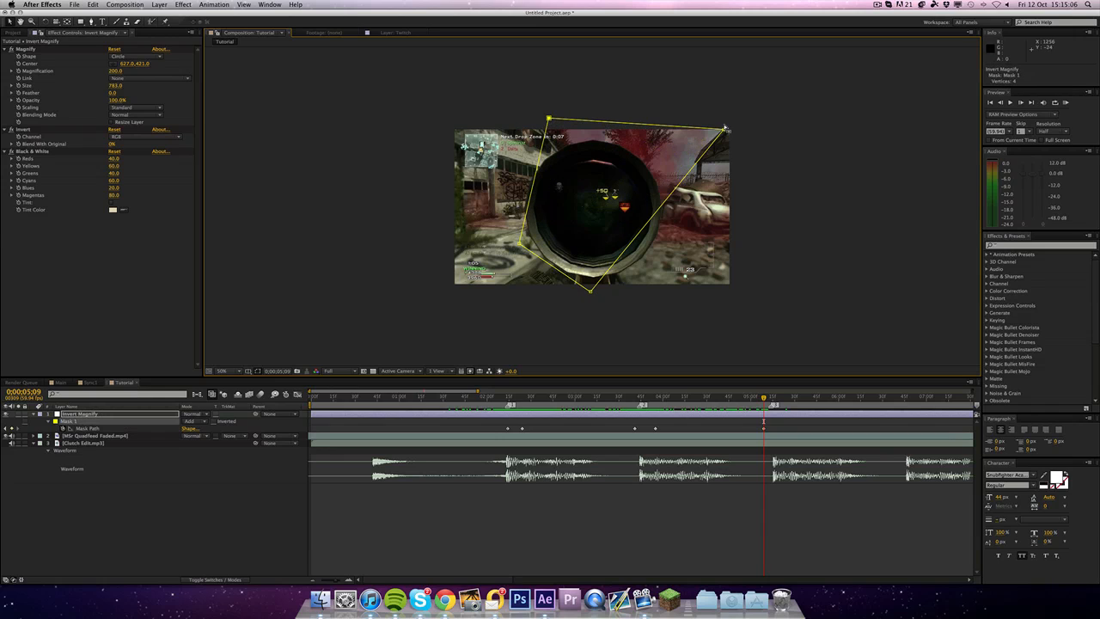
pyautogui.moveTo(726, 127); pyautogui.dragTo(625, 96)
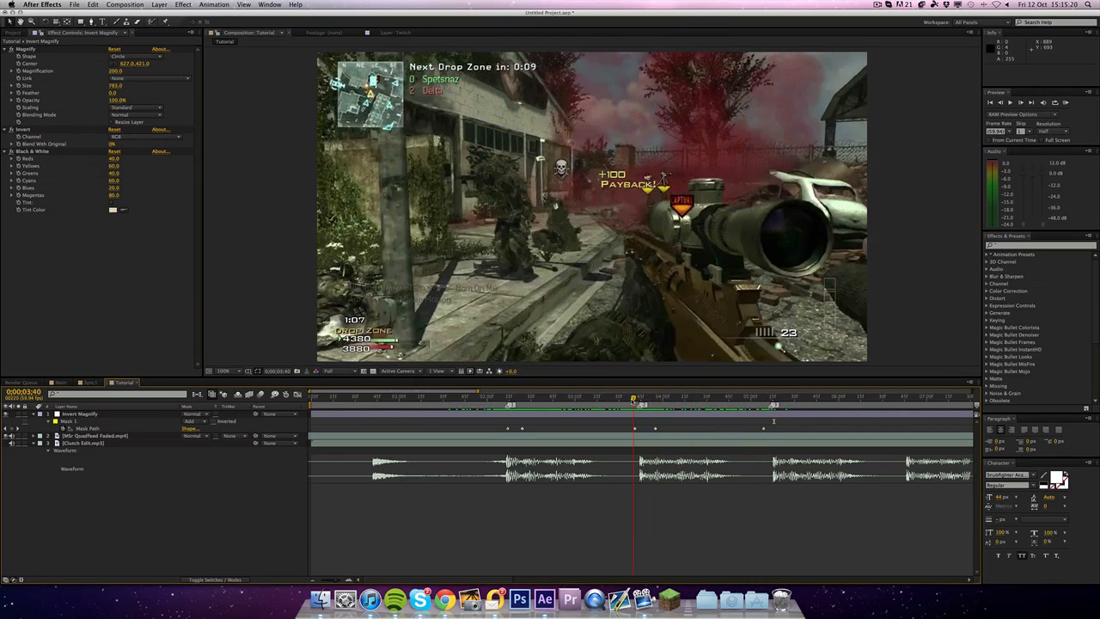
pyautogui.click(499, 401)
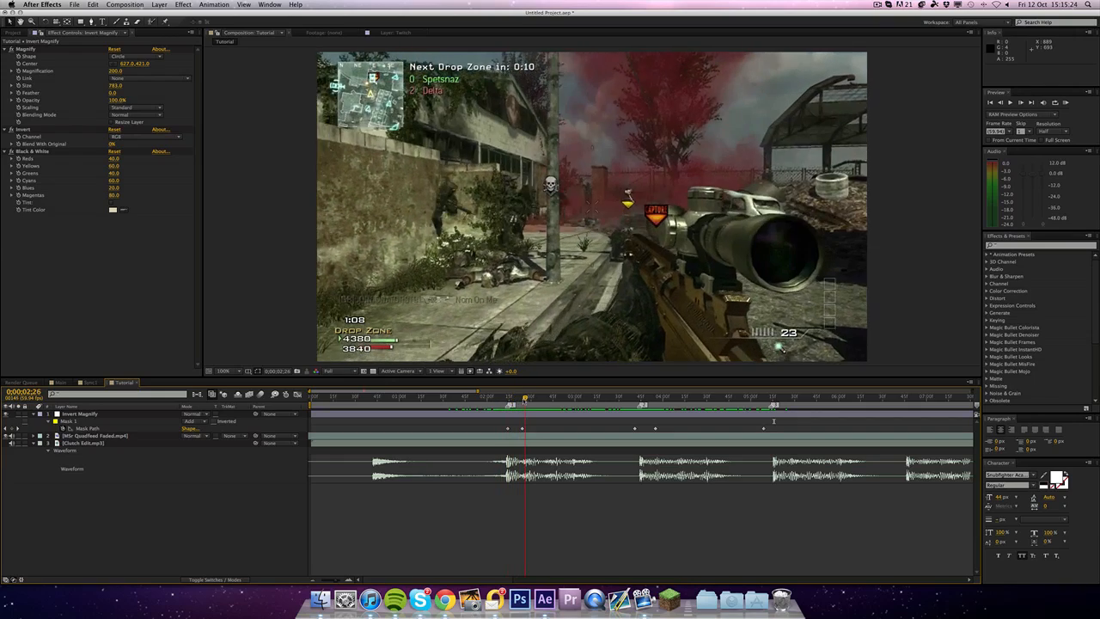
pyautogui.moveTo(524, 399); pyautogui.dragTo(609, 399)
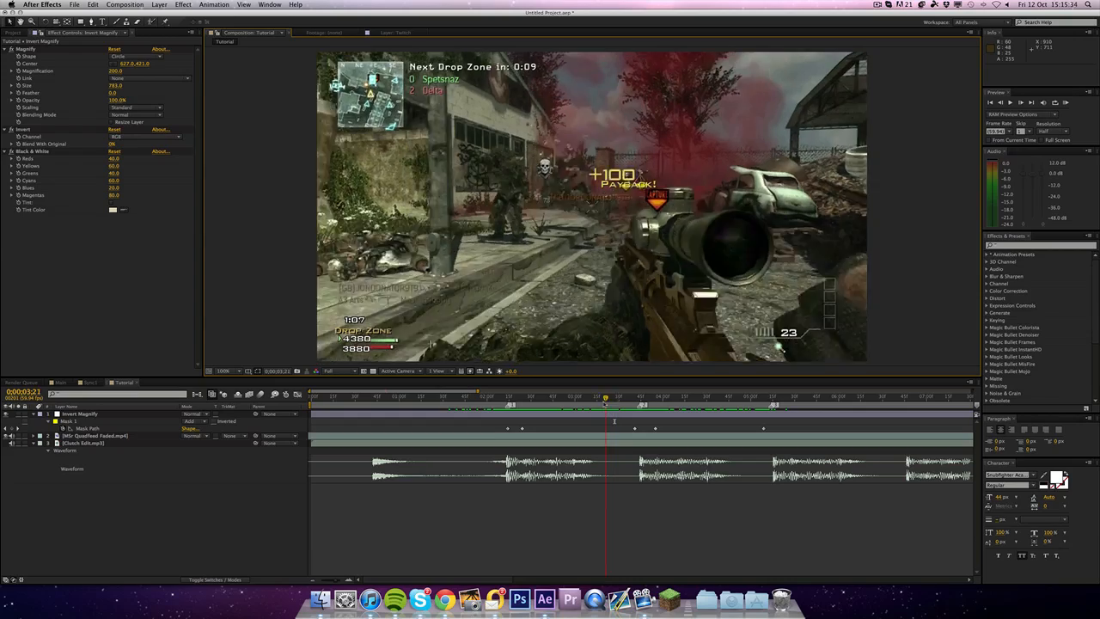
# - Copy the white slanted band layer from the finished comp and paste it into the Tutorial comp
pyautogui.click(512, 399)
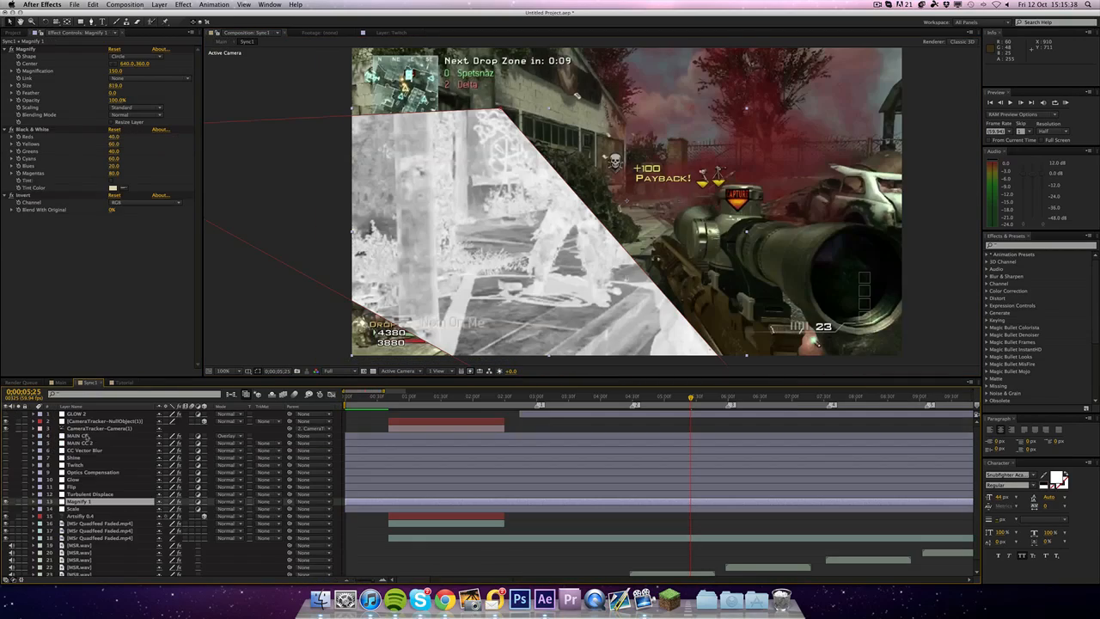
pyautogui.press('cmd+c')
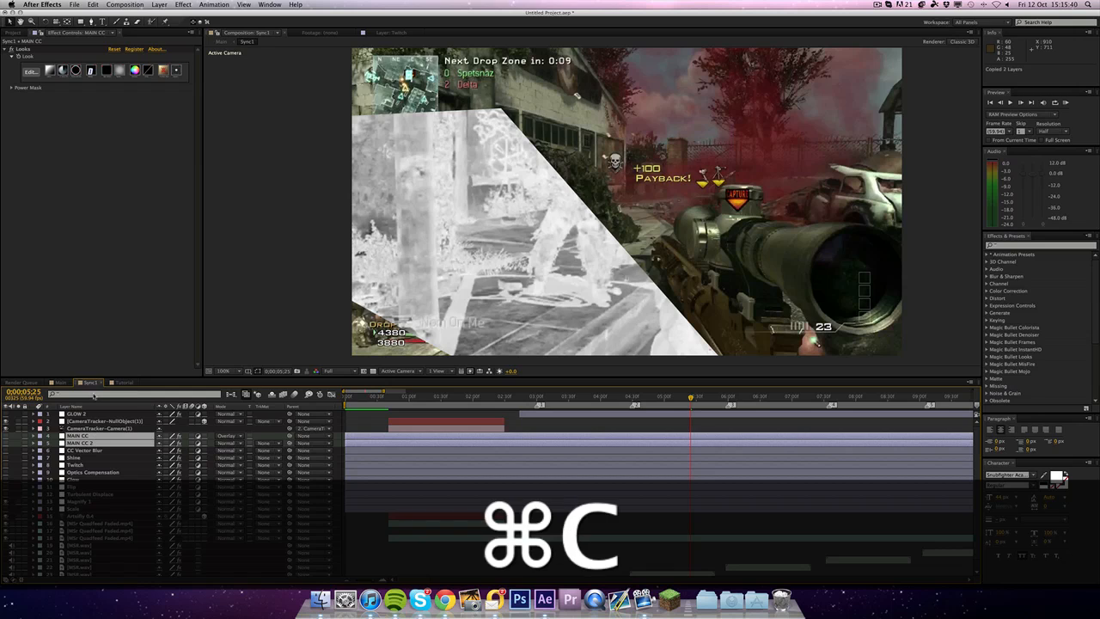
pyautogui.press('cmd+v')
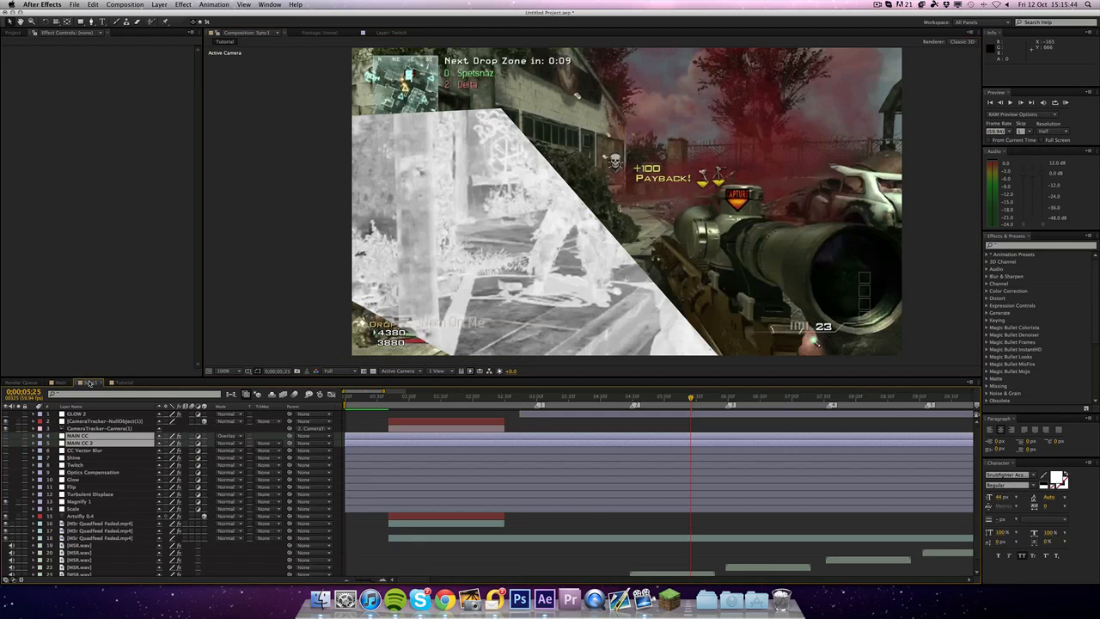
pyautogui.click(124, 381)
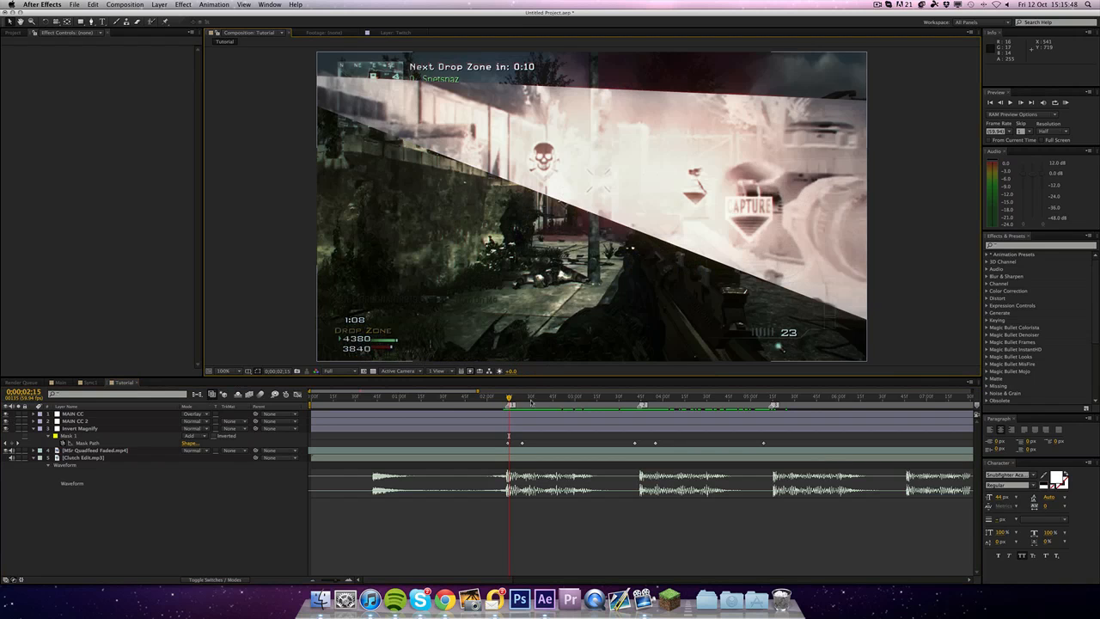
pyautogui.click(640, 395)
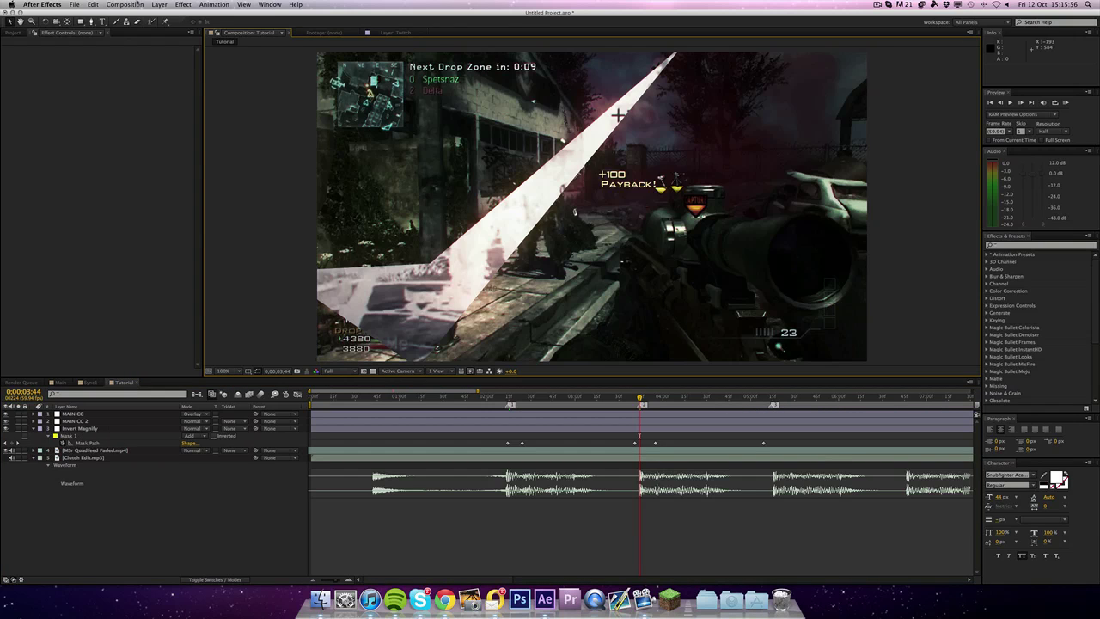
# - Create a new adjustment layer via Layer > New and head to the Effect menu for Glow
pyautogui.click(158, 5)
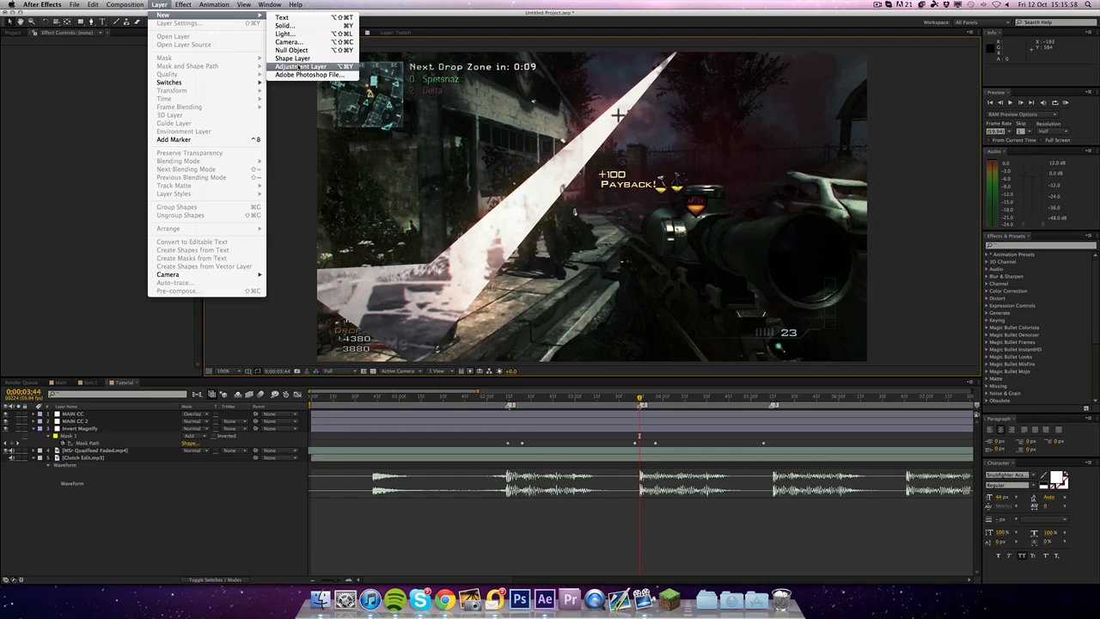
pyautogui.click(299, 63)
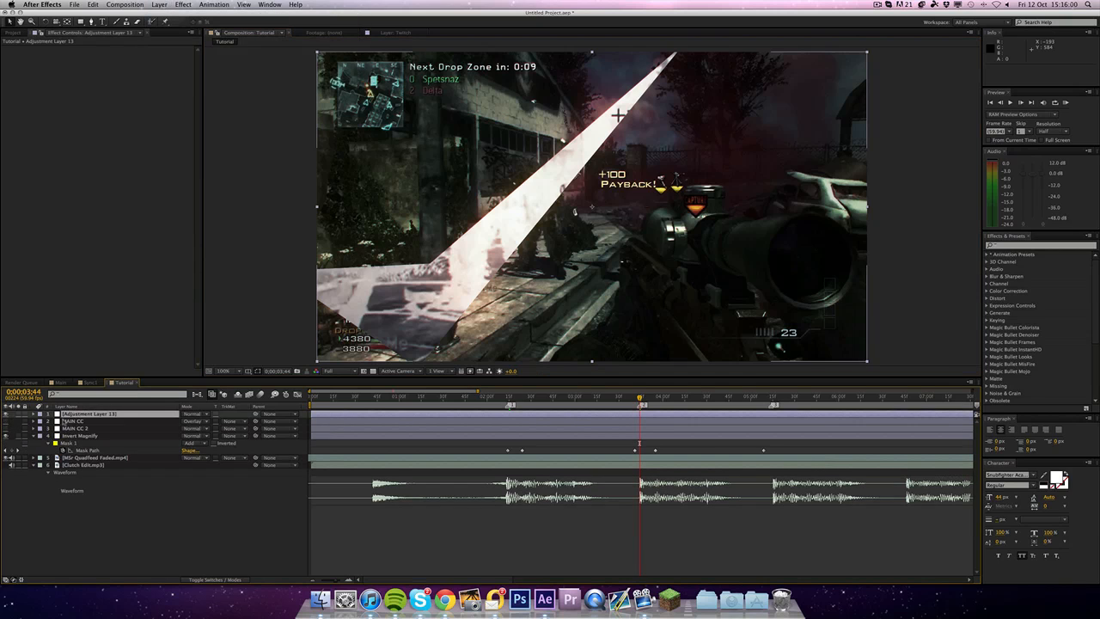
pyautogui.click(230, 7)
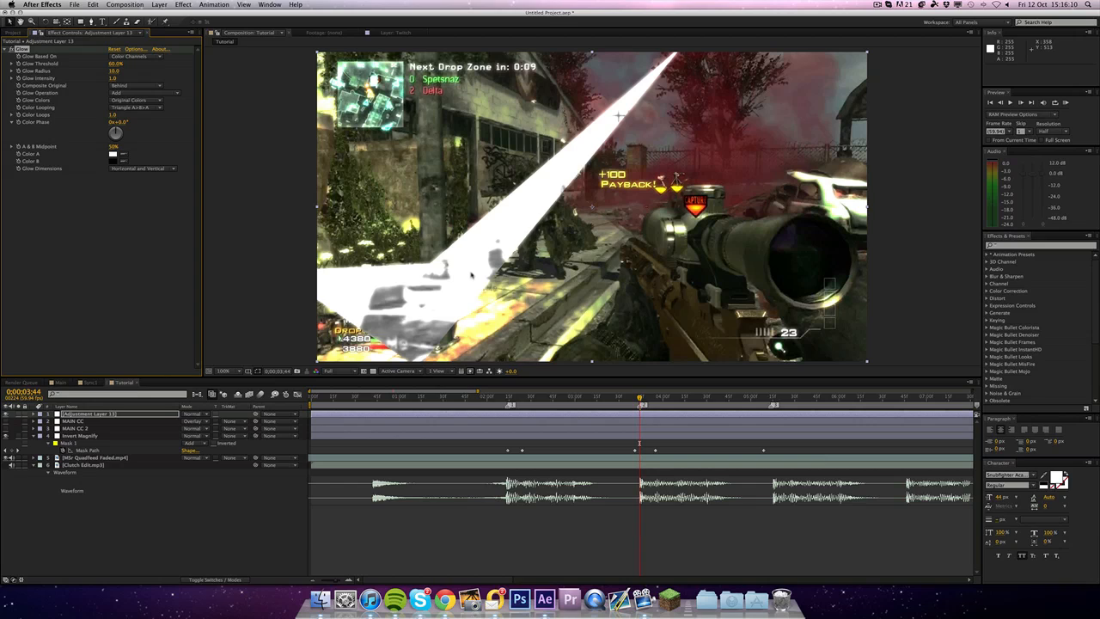
pyautogui.moveTo(526, 227)
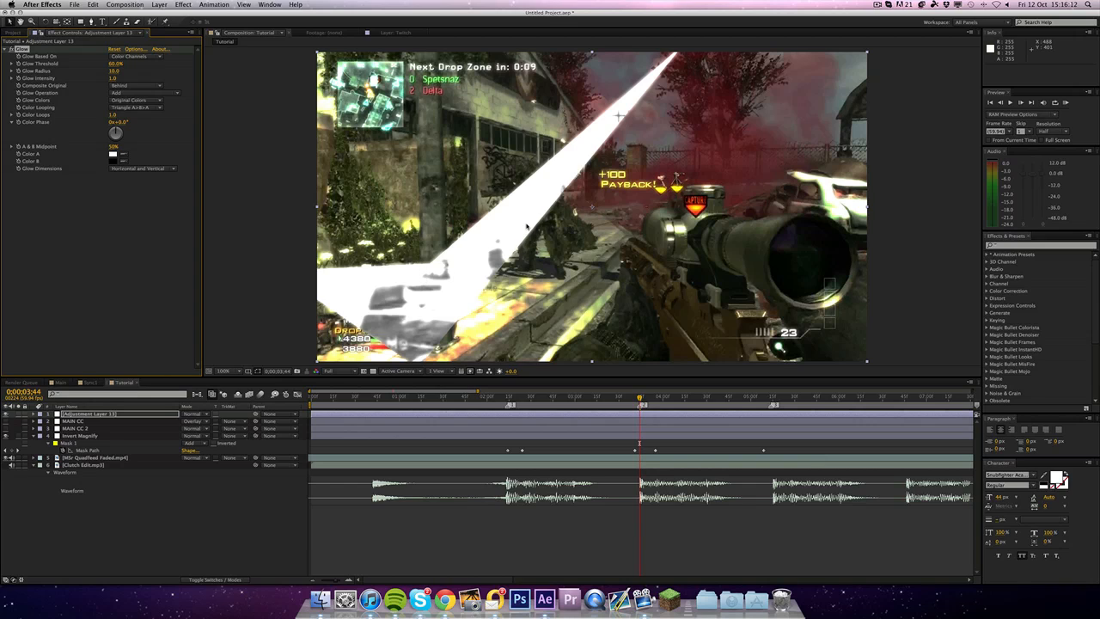
pyautogui.moveTo(437, 318)
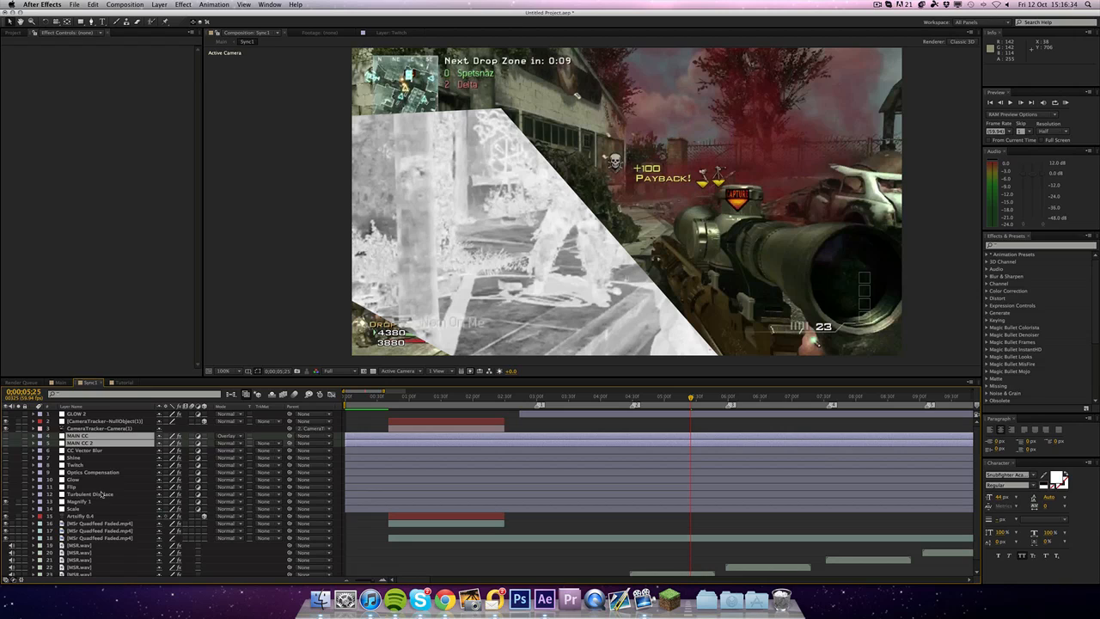
# - Review the Turbulent Displace and magenta invert layers, scrubbing the clip to preview them
pyautogui.click(84, 493)
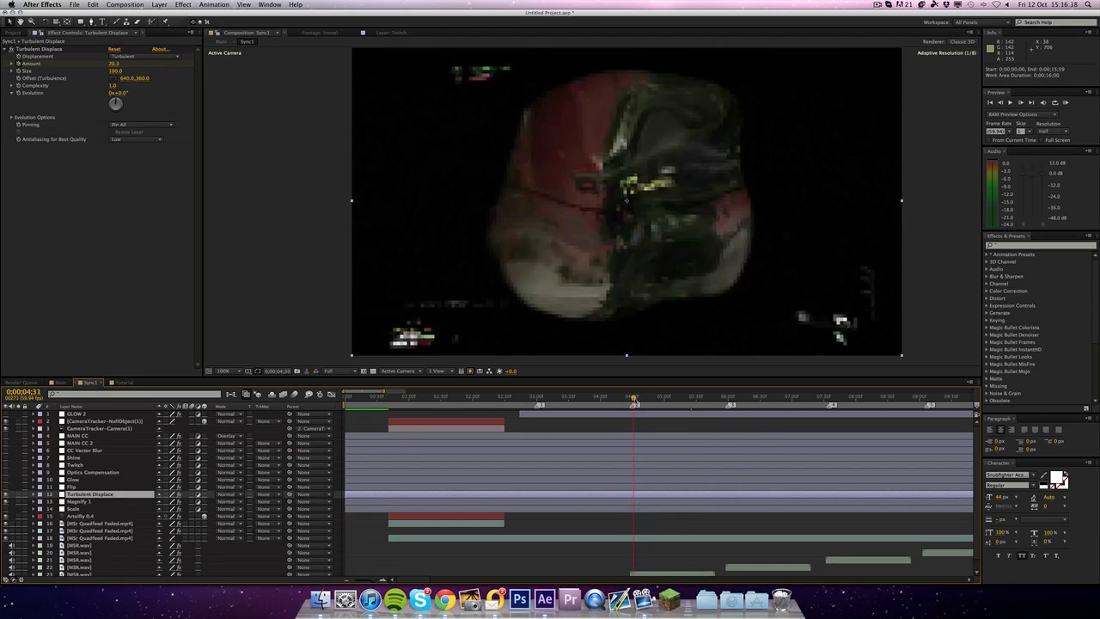
pyautogui.click(667, 399)
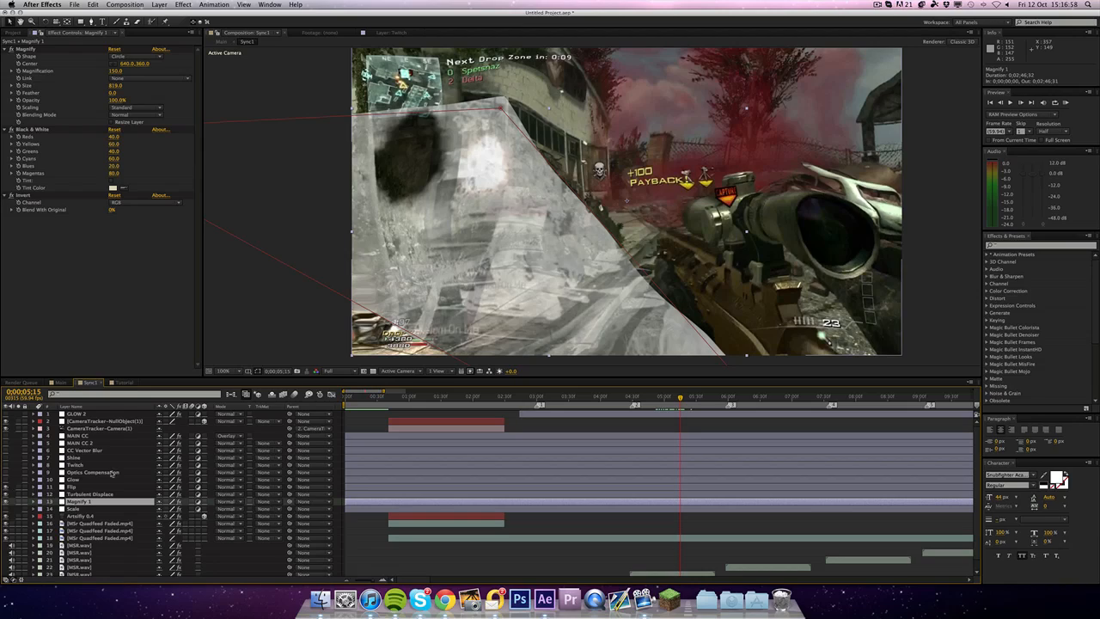
pyautogui.click(667, 402)
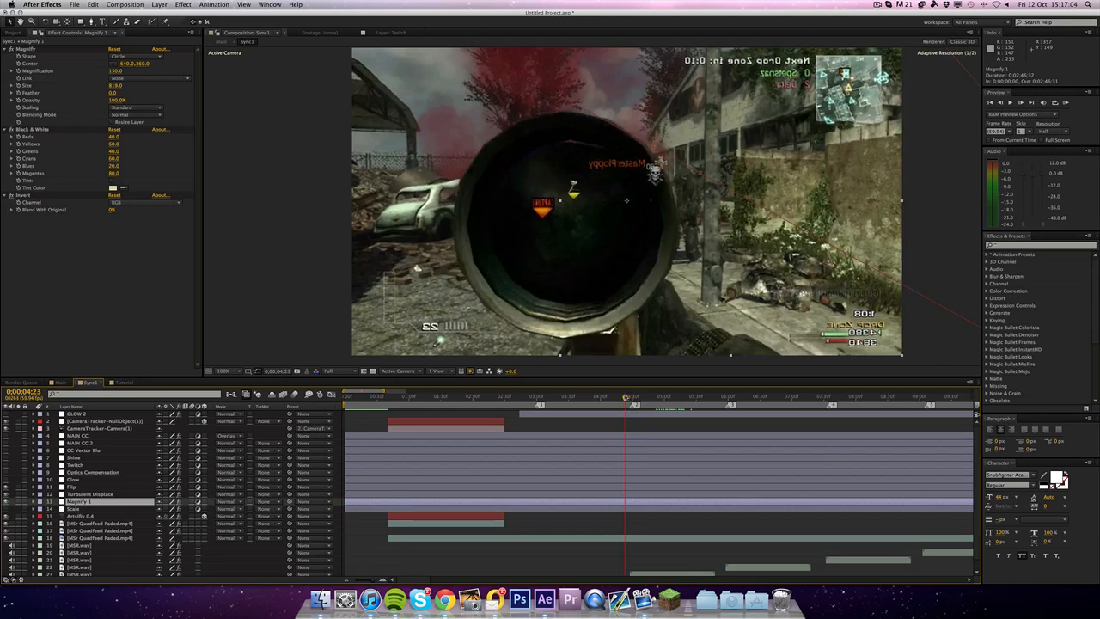
pyautogui.click(687, 396)
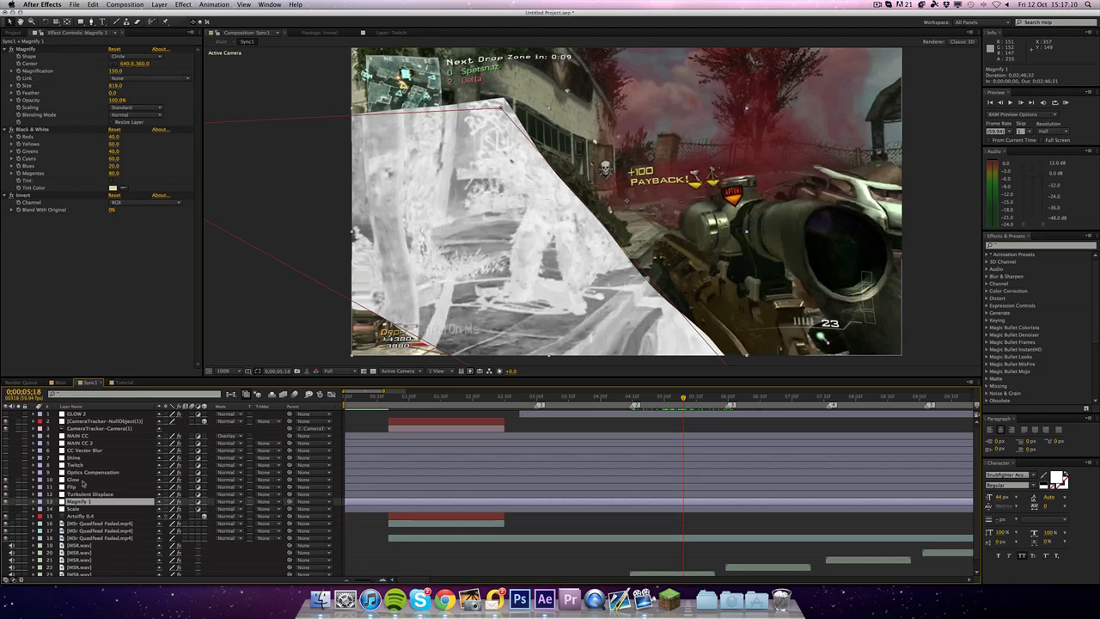
# - Review the Optics Compensation and another distortion layer, scrubbing to see the warp
pyautogui.click(72, 479)
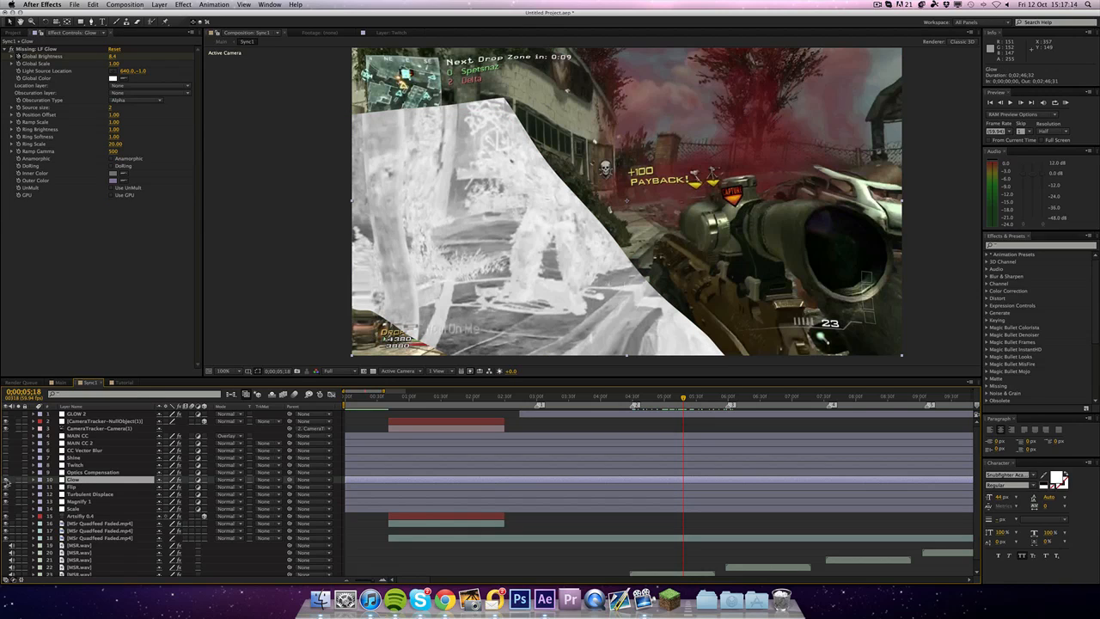
pyautogui.click(89, 471)
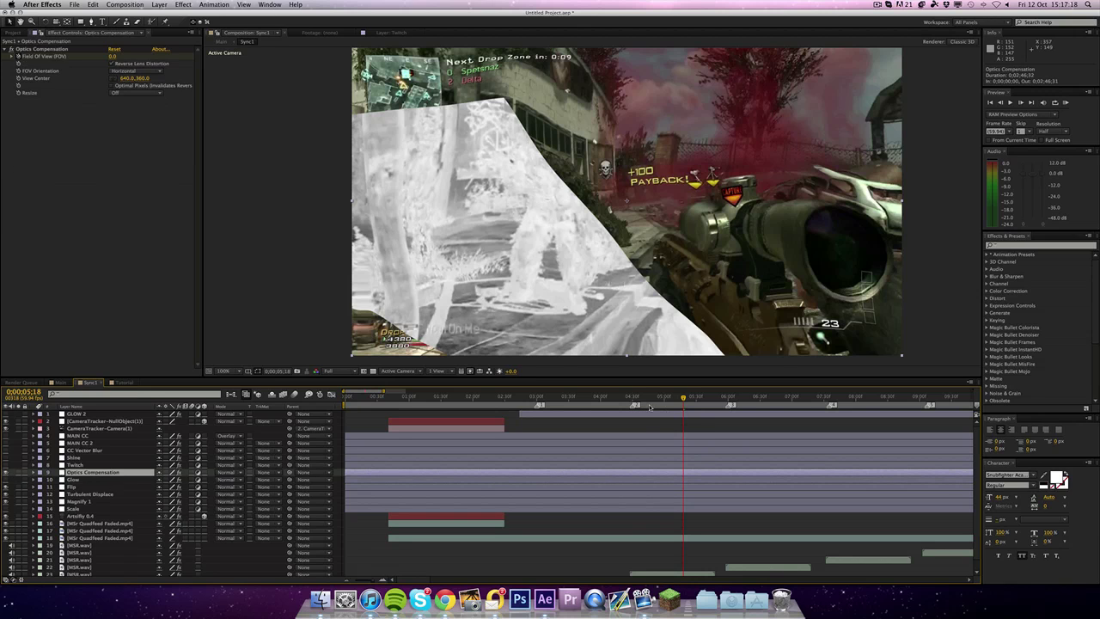
pyautogui.click(636, 399)
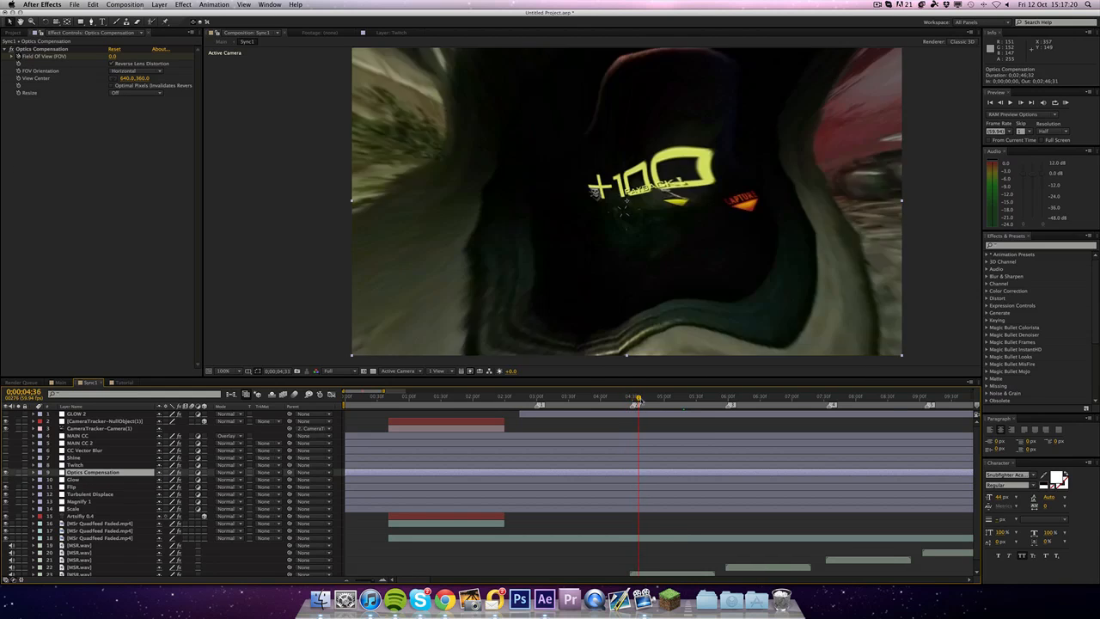
pyautogui.click(688, 402)
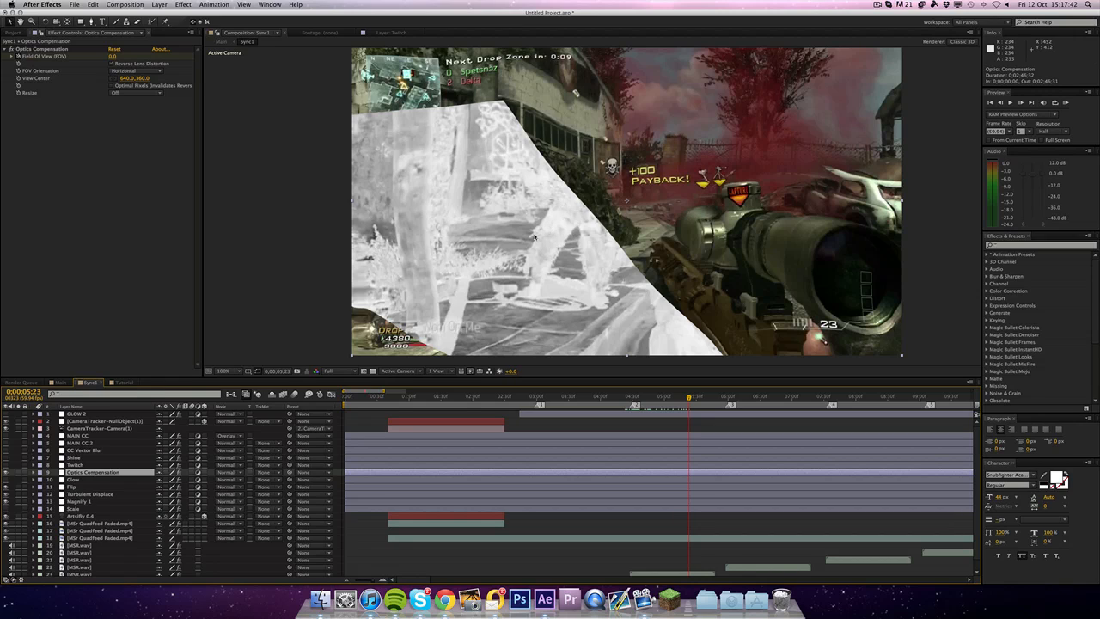
# - Review the remaining layers' color settings and jump to a later moment in the clip
pyautogui.click(77, 464)
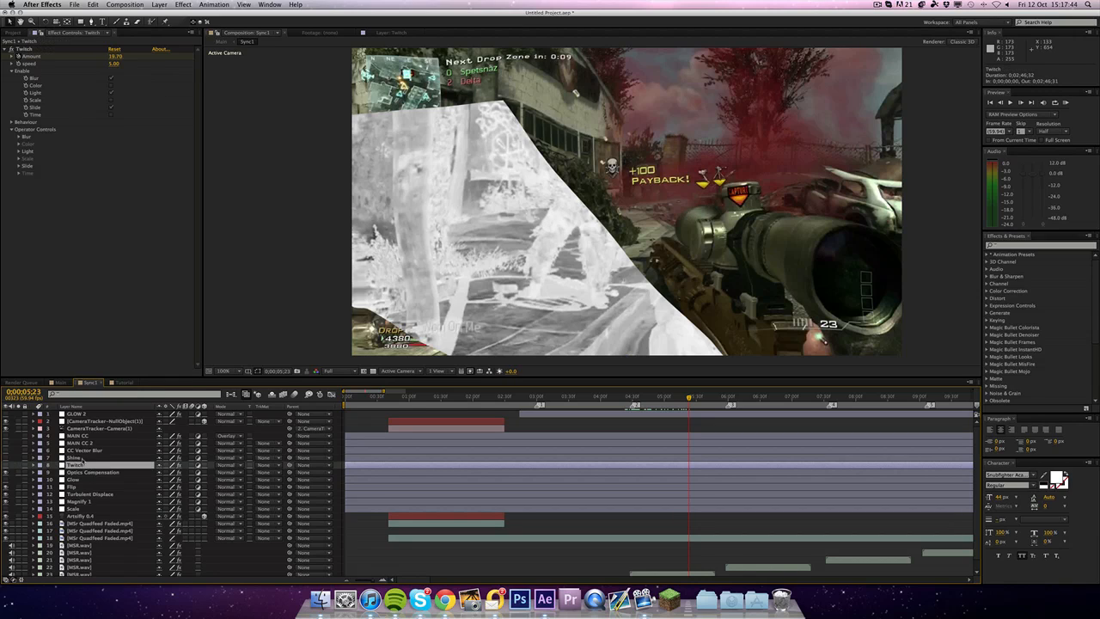
pyautogui.click(72, 457)
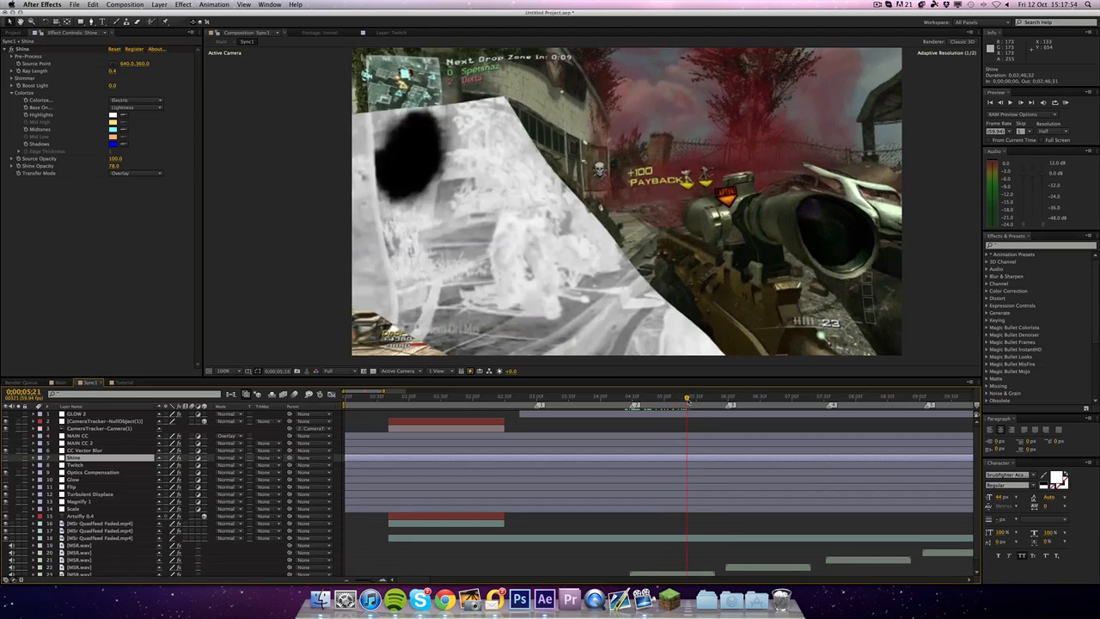
pyautogui.click(783, 397)
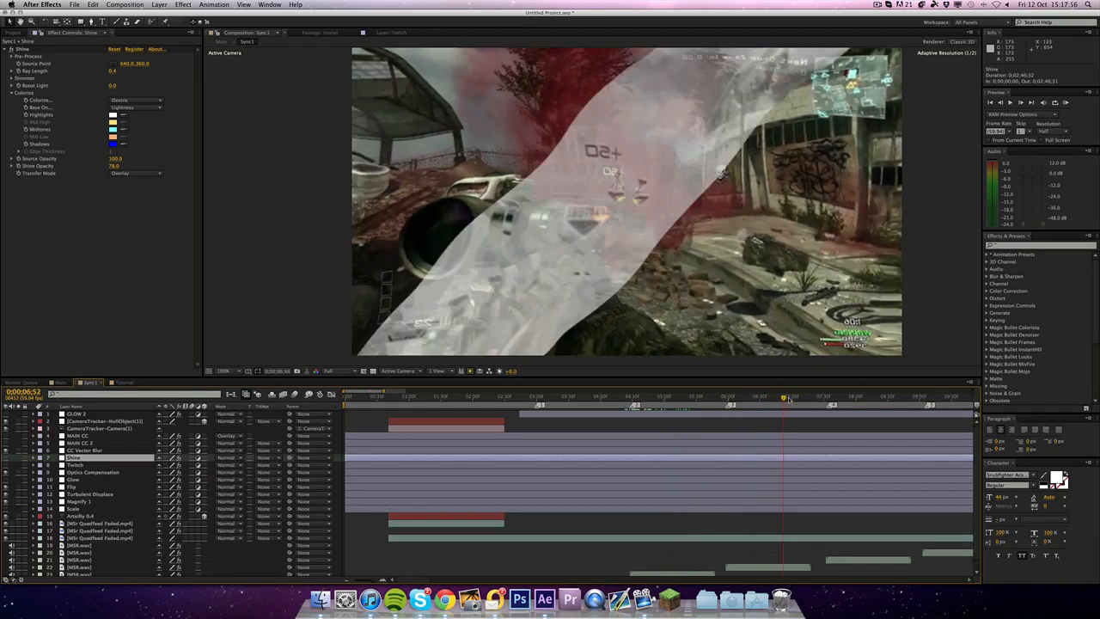